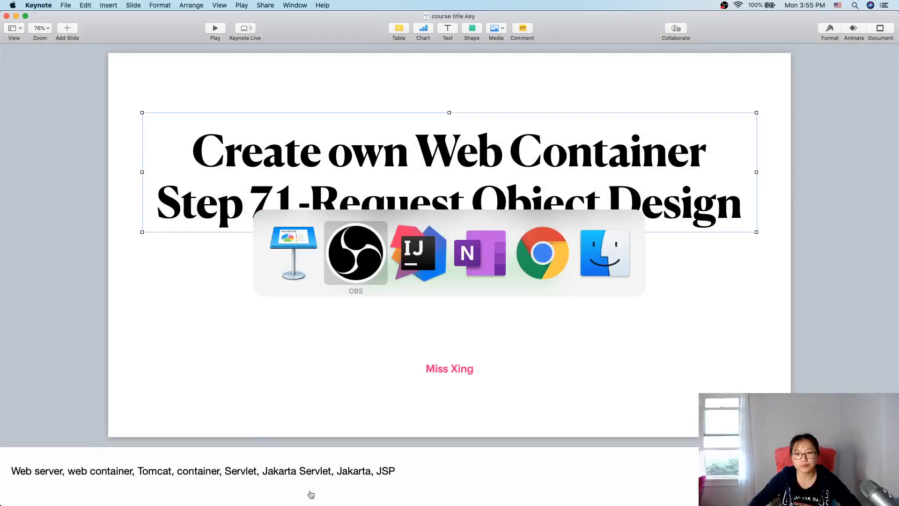
Start opening the recent FirstServletDemo project from the File menu, reaching the window prompt.
{"action": "left_click", "coordinate": [418, 252]}
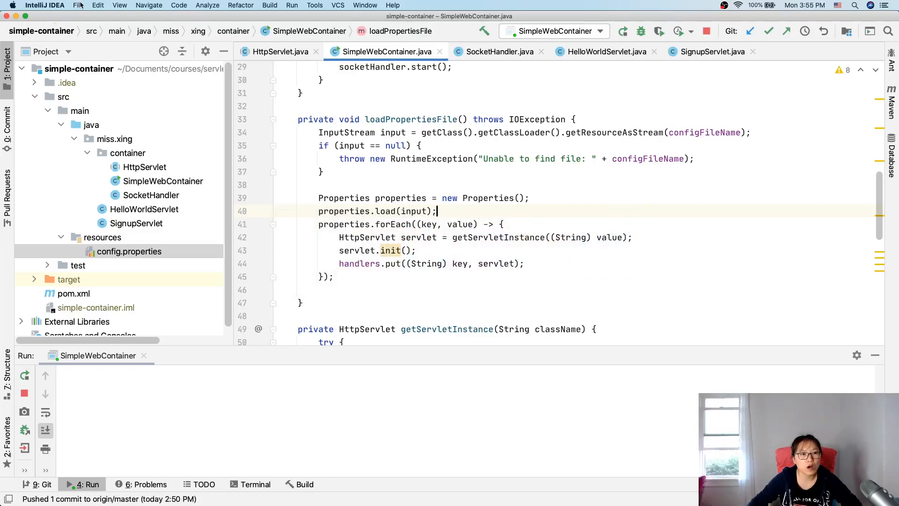
{"action": "left_click", "coordinate": [78, 6]}
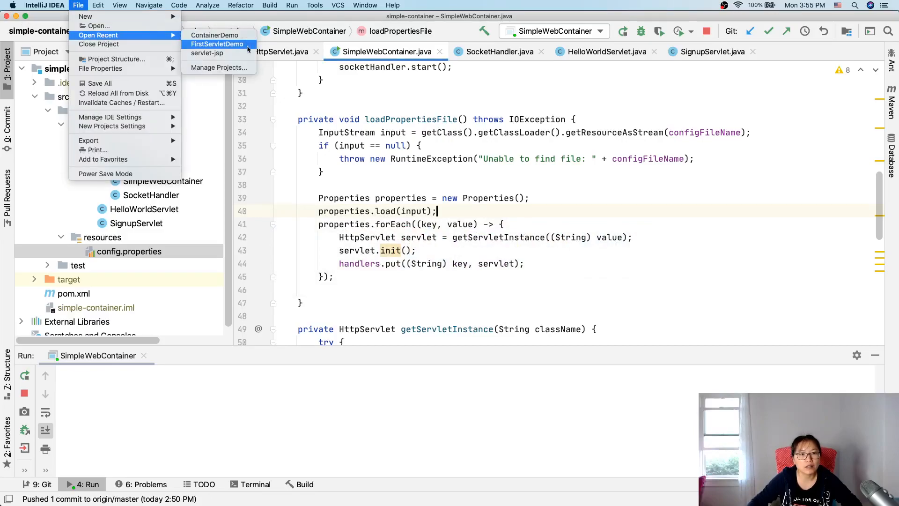
{"action": "mouse_move", "coordinate": [236, 48]}
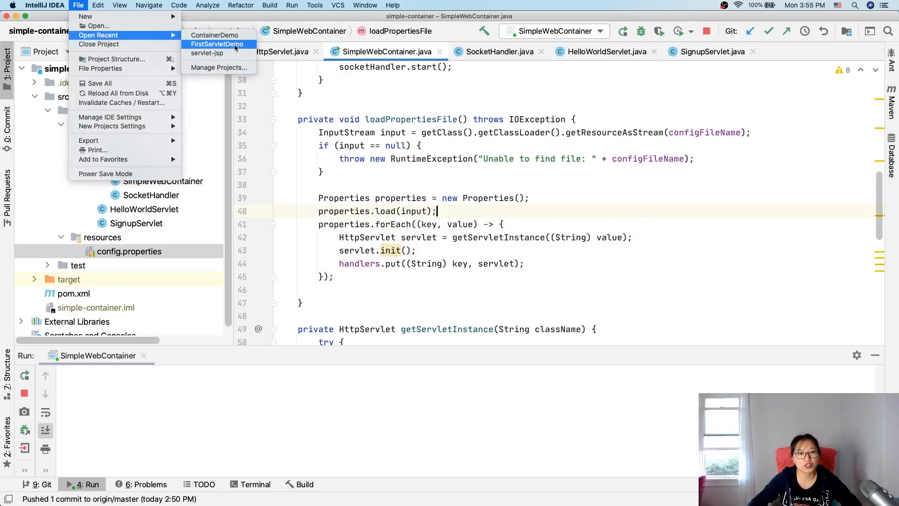
{"action": "left_click", "coordinate": [217, 44]}
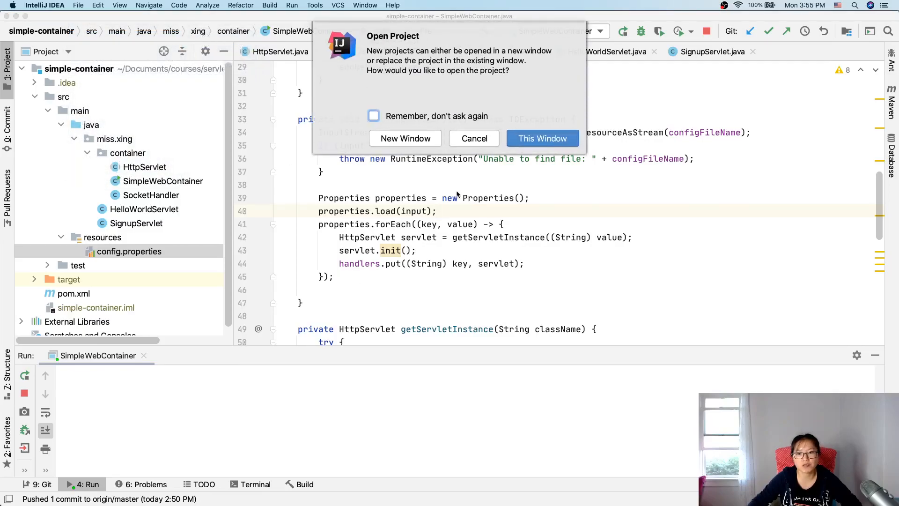
Open FirstServletDemo in this window and roll back HelloWorldServlet and SimpleServlet changes.
{"action": "left_click", "coordinate": [405, 138]}
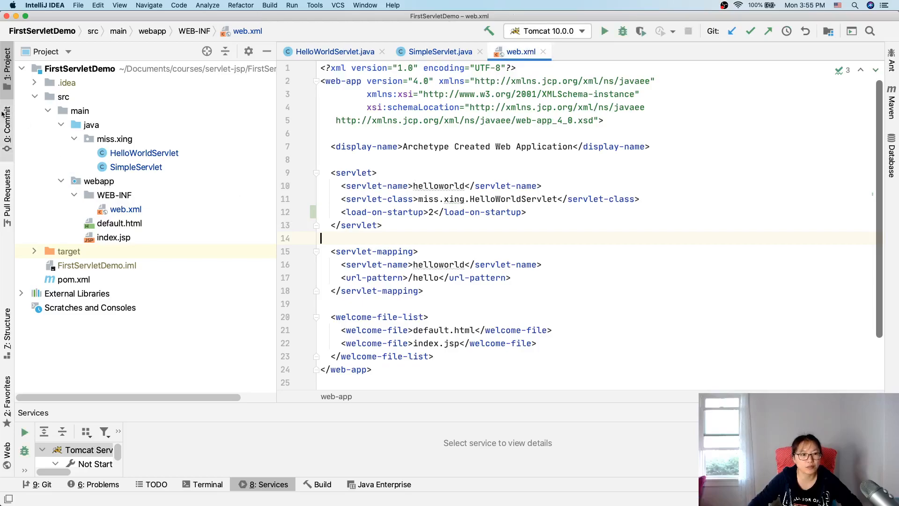
{"action": "left_click", "coordinate": [7, 127]}
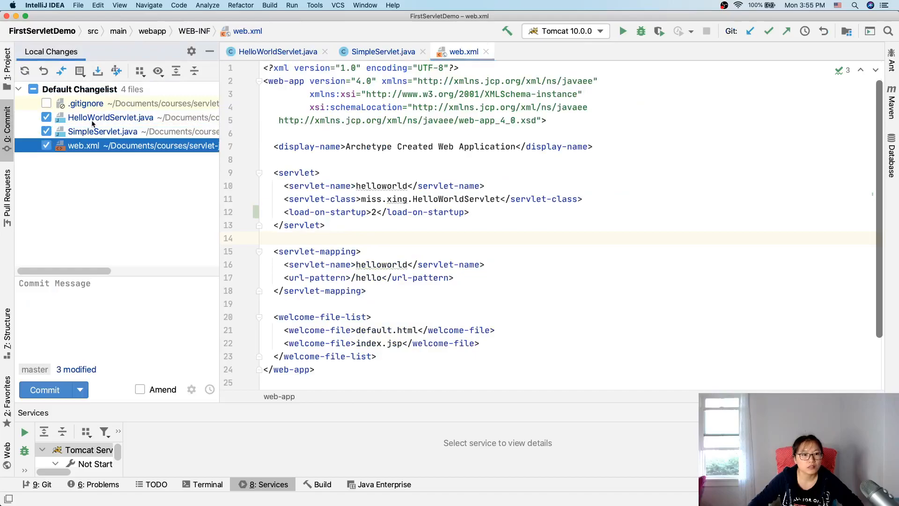
{"action": "right_click", "coordinate": [109, 117]}
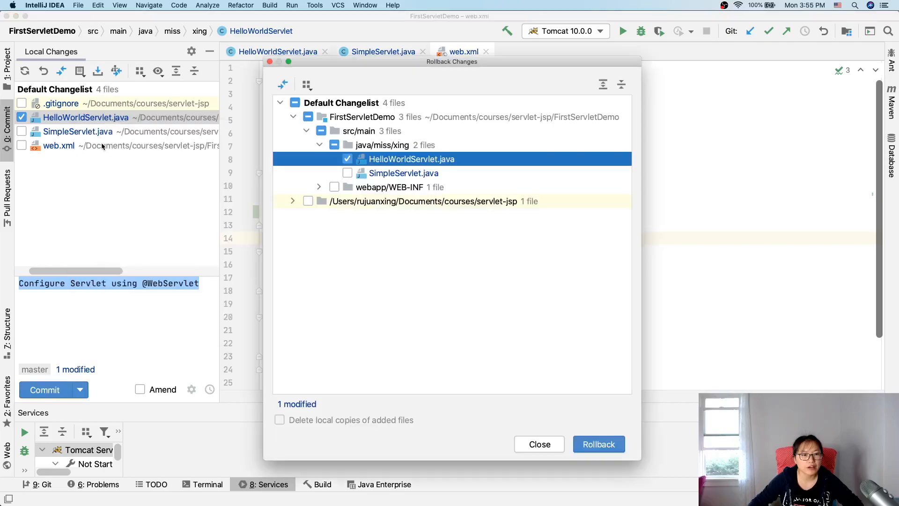
{"action": "mouse_move", "coordinate": [441, 299]}
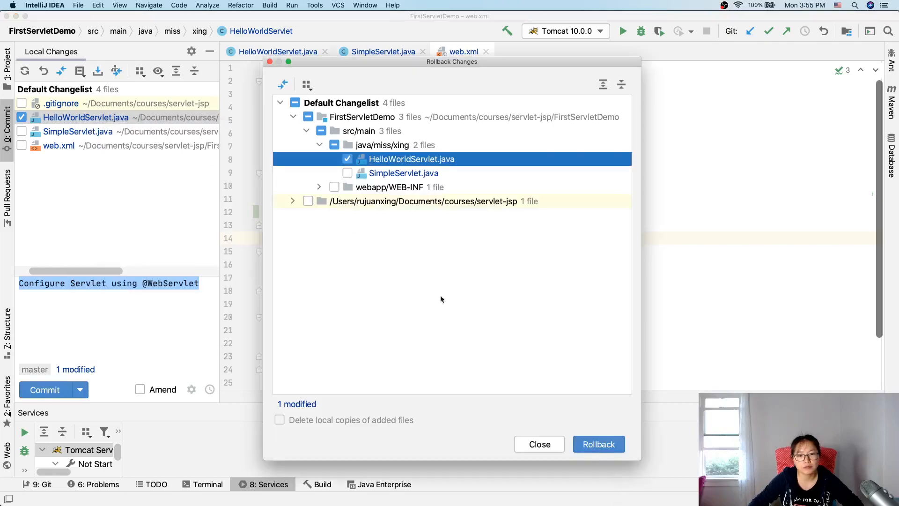
{"action": "left_click", "coordinate": [348, 172]}
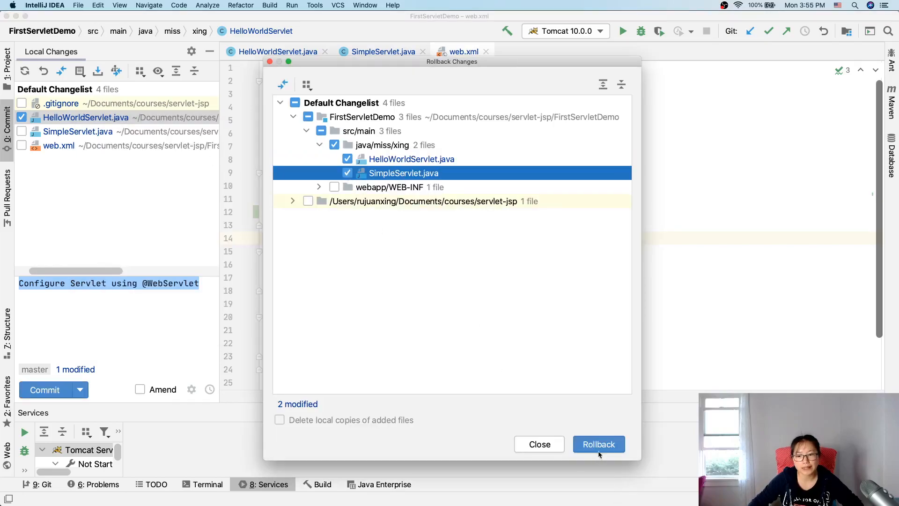
{"action": "left_click", "coordinate": [598, 444]}
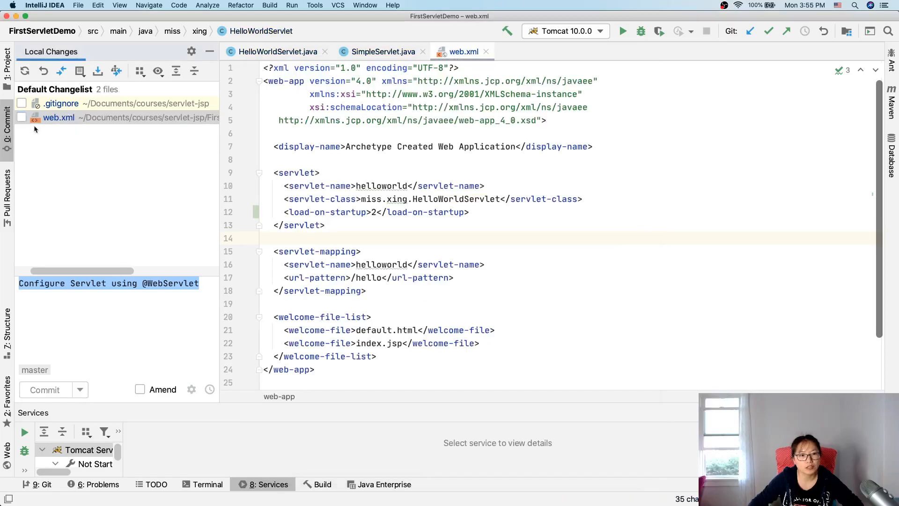
Roll back the local changes to web.xml as well.
{"action": "left_click", "coordinate": [58, 117]}
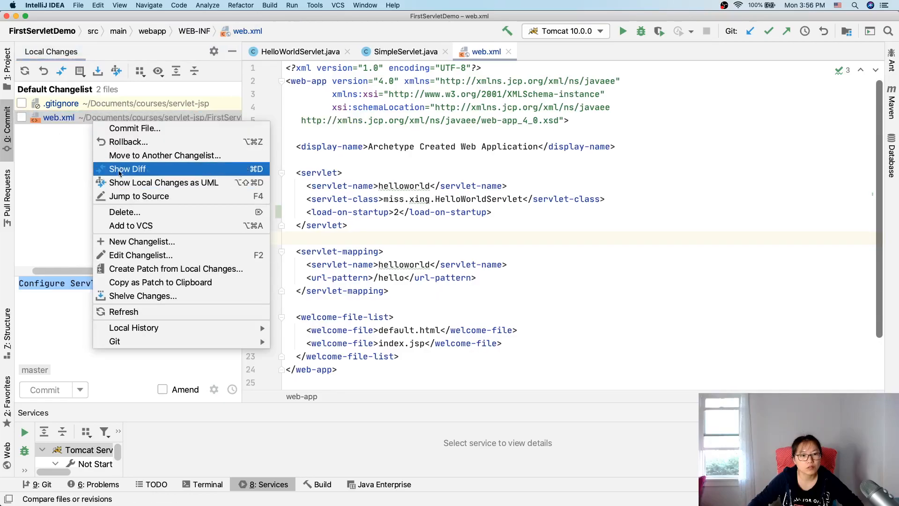
{"action": "left_click", "coordinate": [128, 141]}
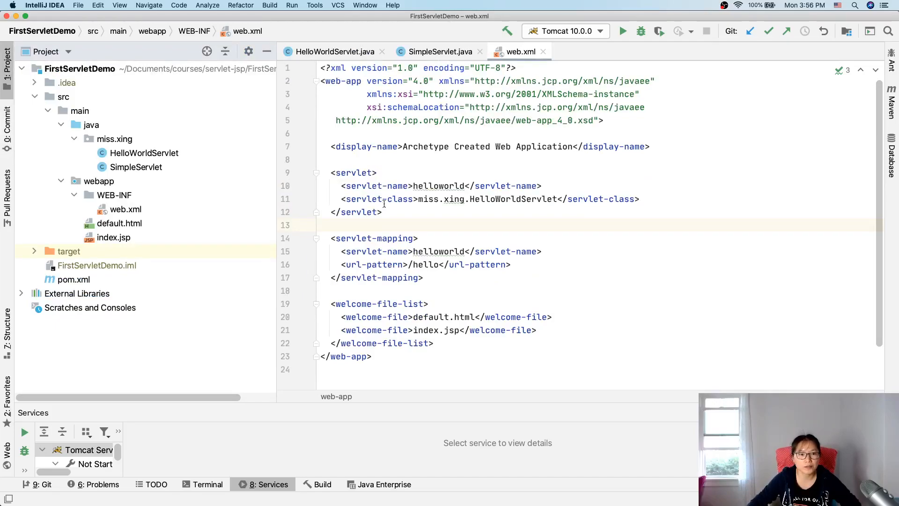
{"action": "mouse_move", "coordinate": [335, 51]}
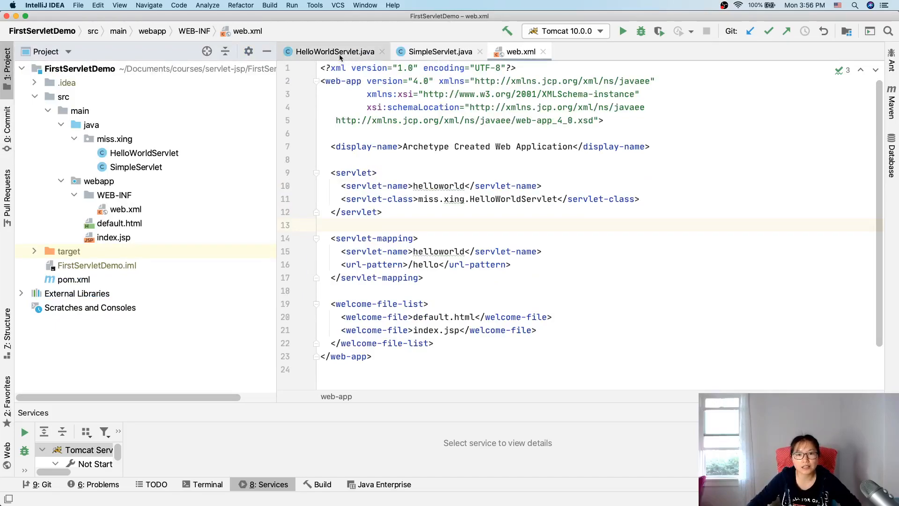
View HelloWorldServlet.java, highlighting doPost and the HttpServletResponse parameter.
{"action": "left_click", "coordinate": [334, 52]}
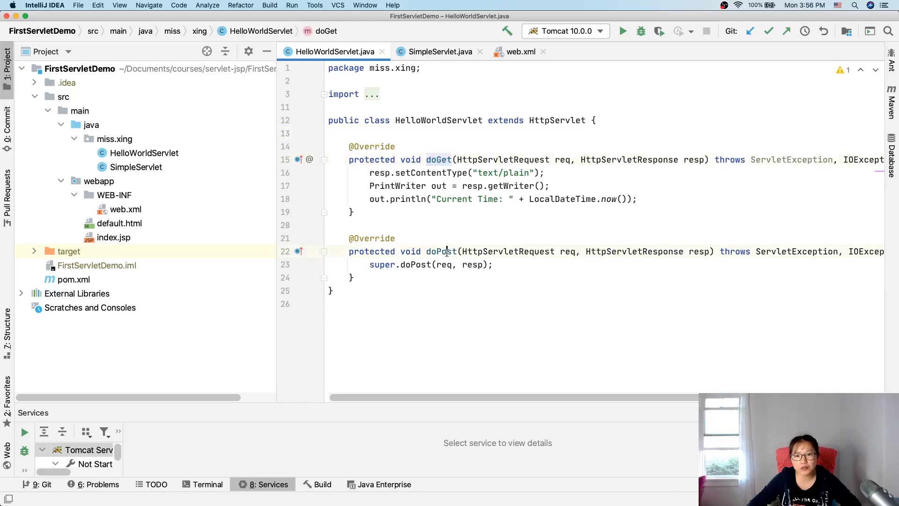
{"action": "double_click", "coordinate": [441, 251]}
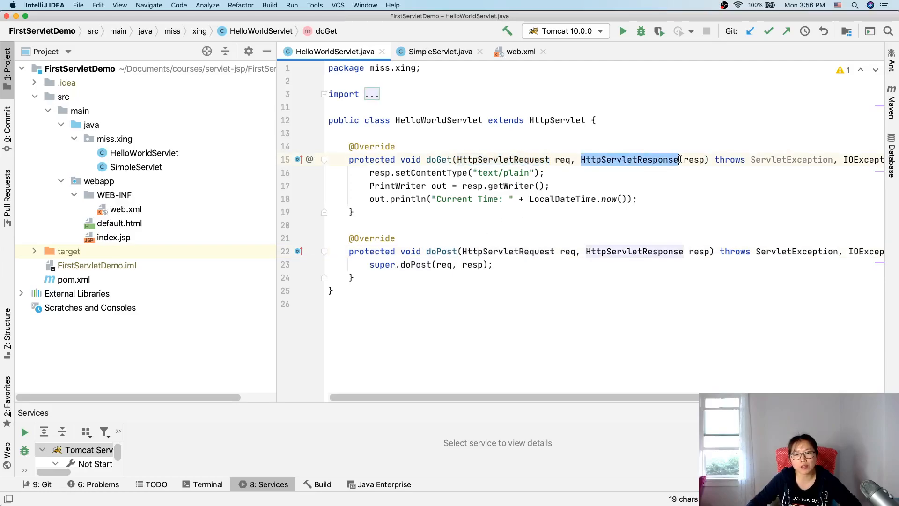
{"action": "left_click", "coordinate": [692, 159]}
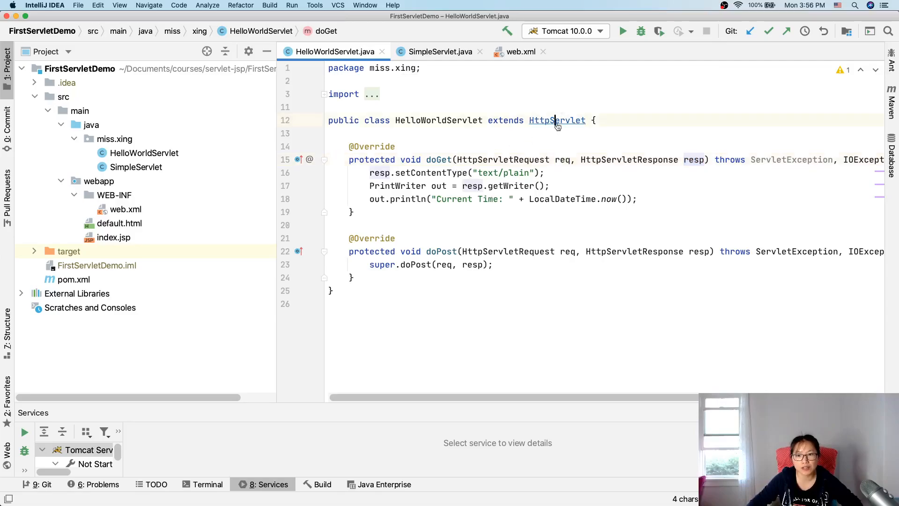
Read the decompiled HttpServlet service method, highlighting HttpServletRequest, then return to its start.
{"action": "left_click", "coordinate": [556, 121]}
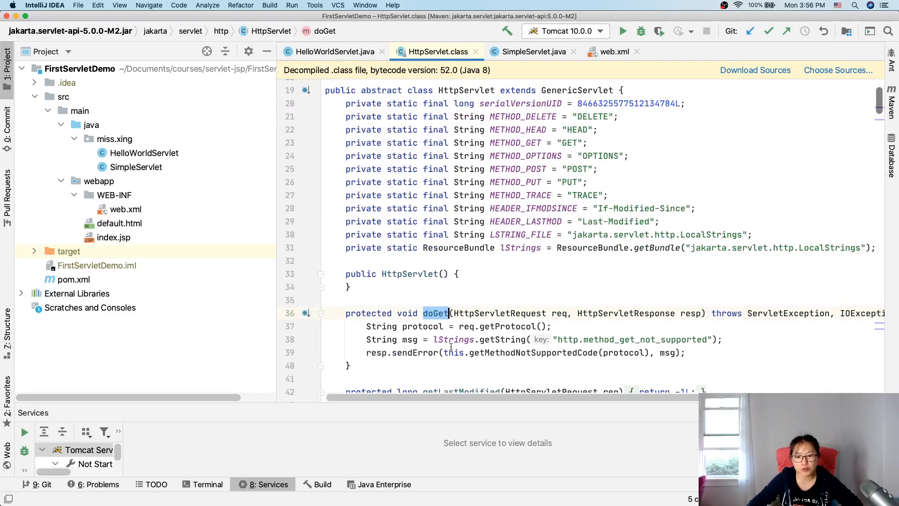
{"action": "scroll", "scroll_direction": "down", "scroll_amount": 3}
{"action": "type", "text": "service"}
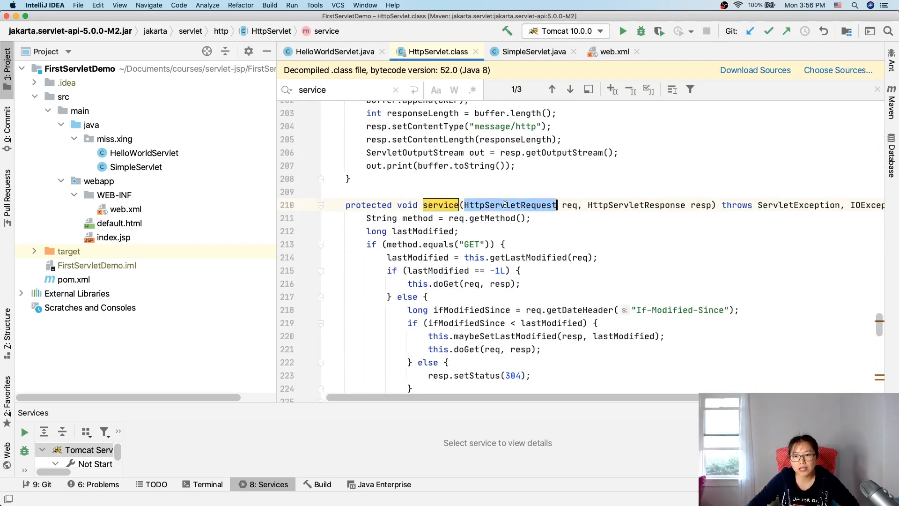
{"action": "double_click", "coordinate": [636, 205]}
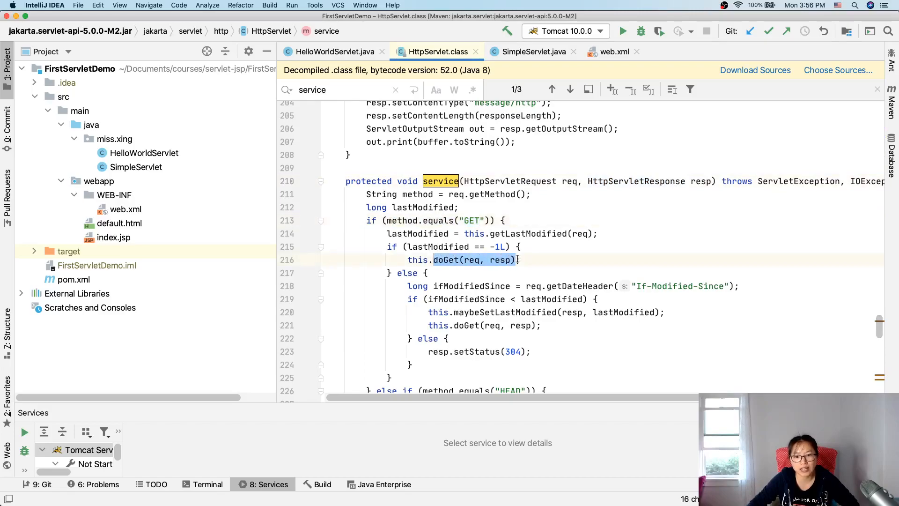
{"action": "scroll", "scroll_direction": "down", "scroll_amount": 3}
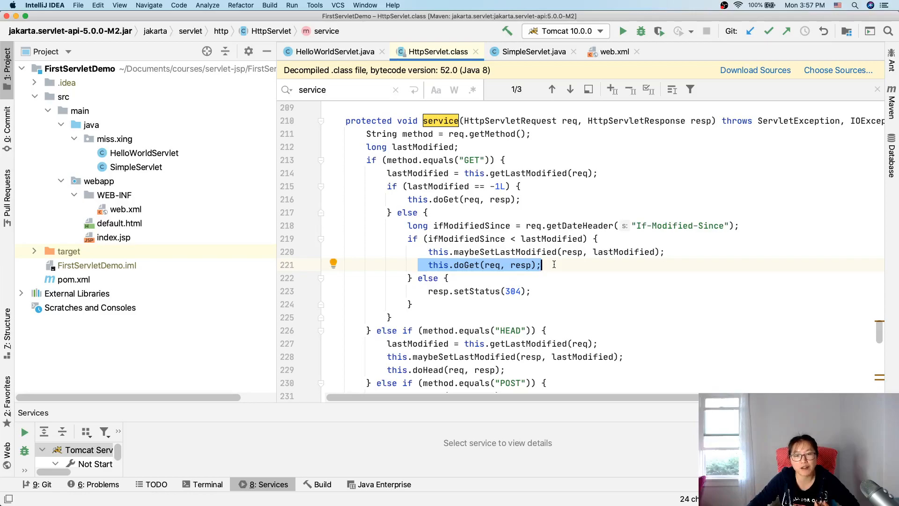
{"action": "scroll", "scroll_direction": "down", "scroll_amount": 3}
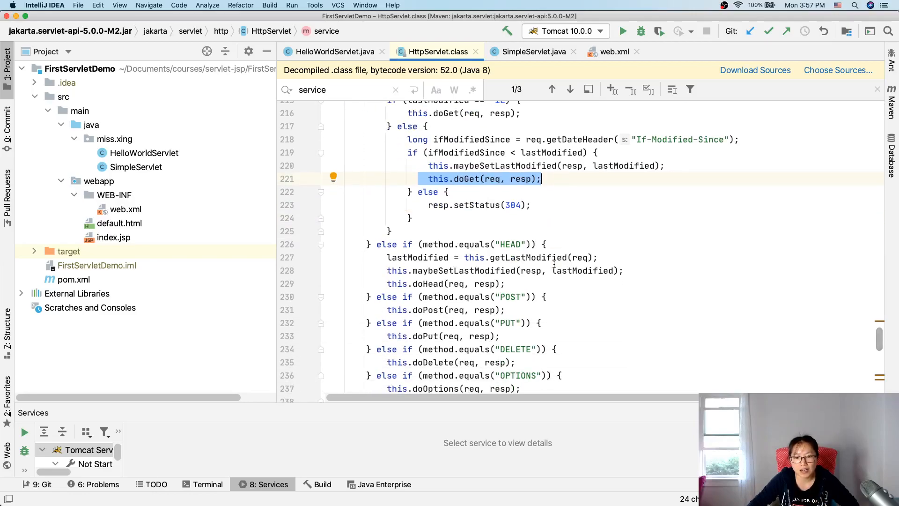
{"action": "scroll", "scroll_direction": "down", "scroll_amount": 3}
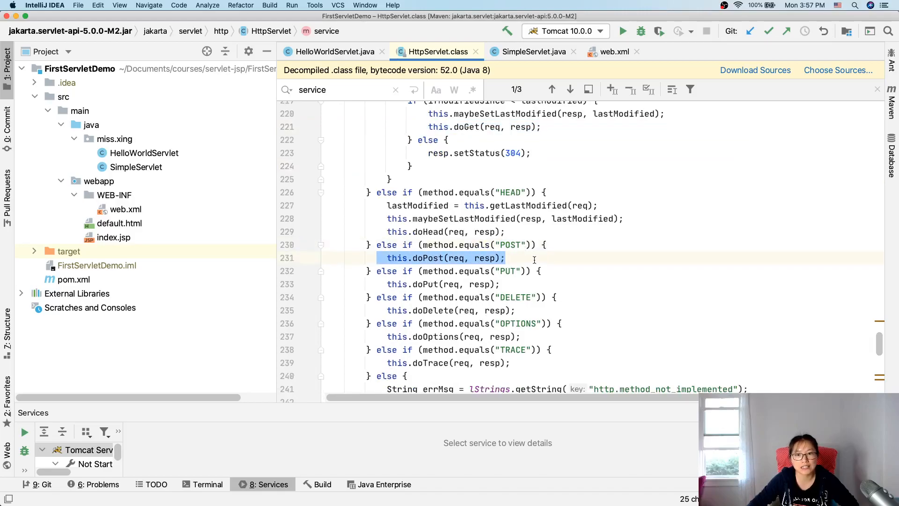
{"action": "scroll", "scroll_direction": "up", "scroll_amount": 3}
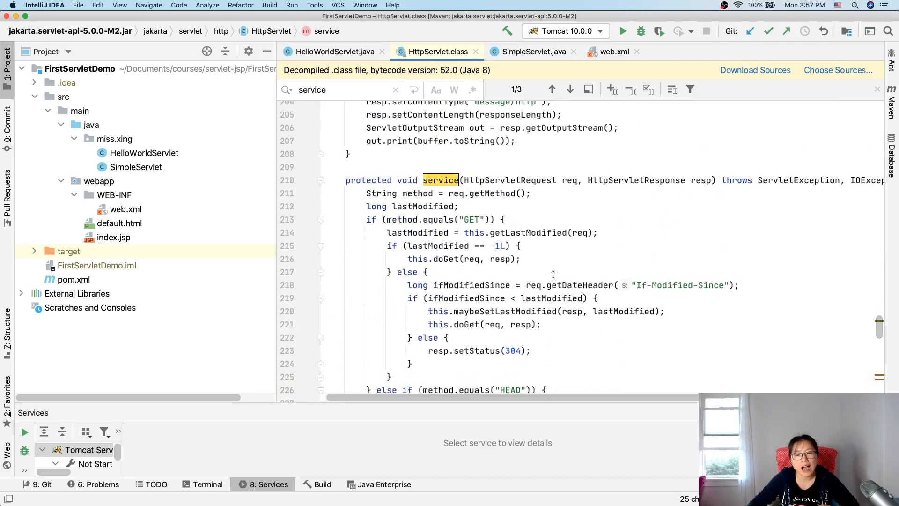
{"action": "mouse_move", "coordinate": [602, 228]}
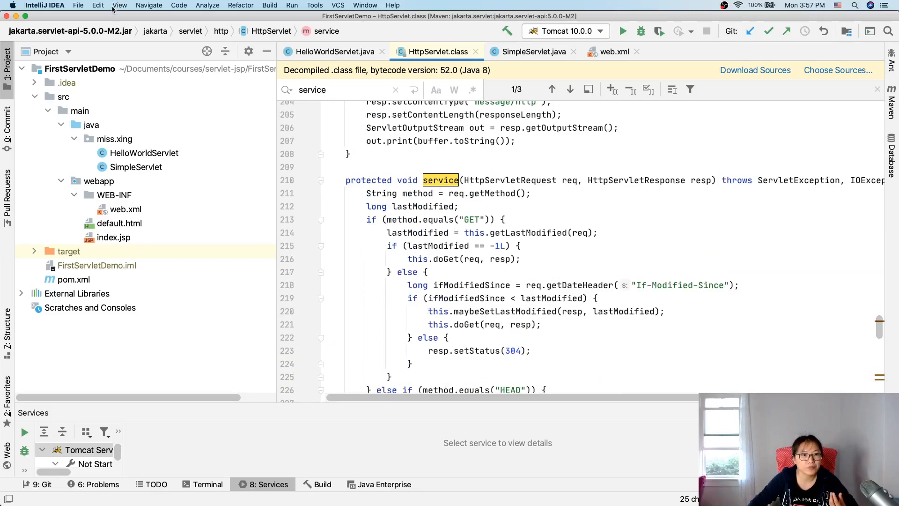
Switch to the recent simple-container project and select its HttpServlet class name.
{"action": "left_click", "coordinate": [78, 6]}
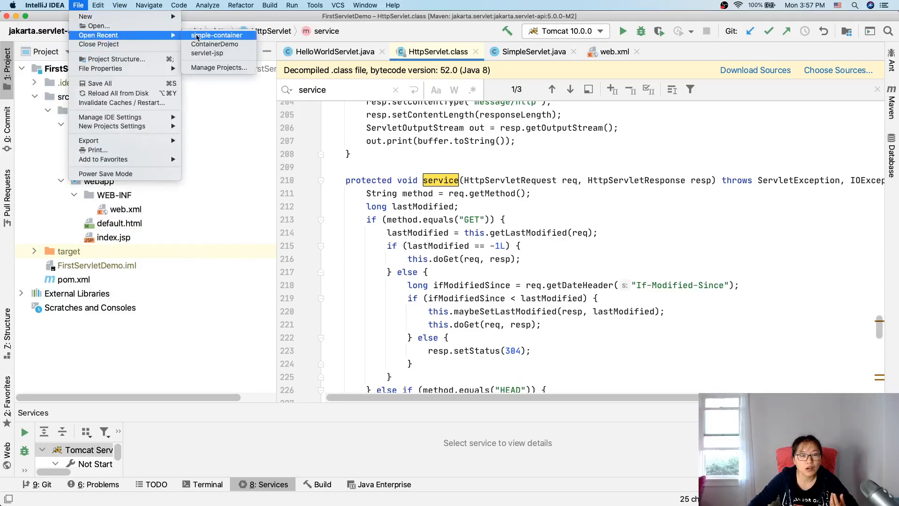
{"action": "left_click", "coordinate": [216, 35]}
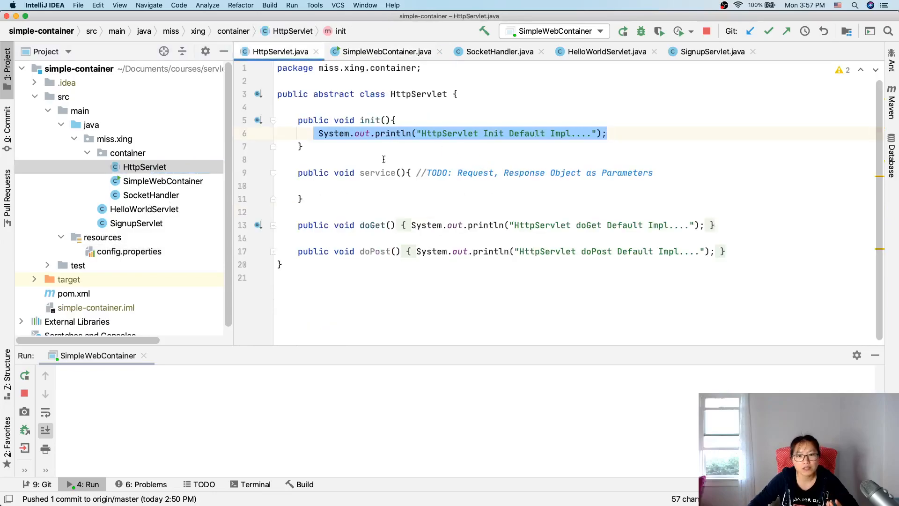
{"action": "left_click", "coordinate": [416, 94]}
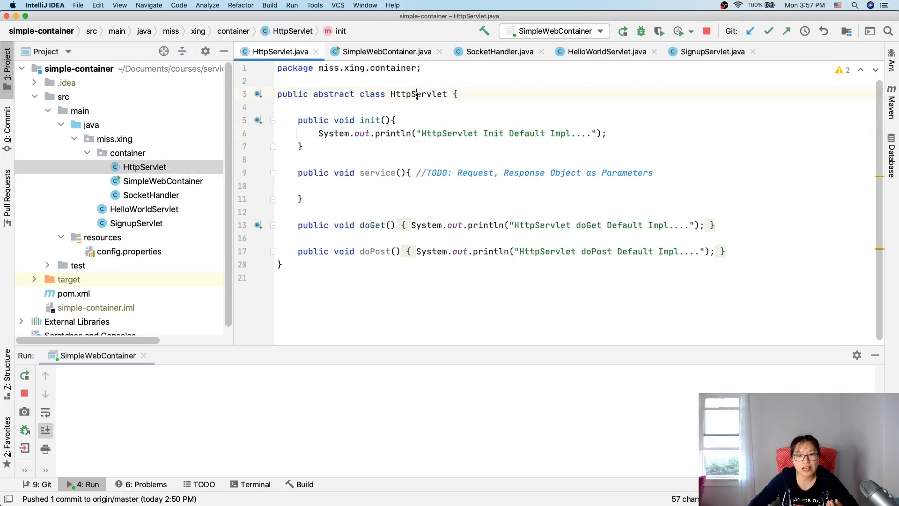
{"action": "double_click", "coordinate": [418, 93]}
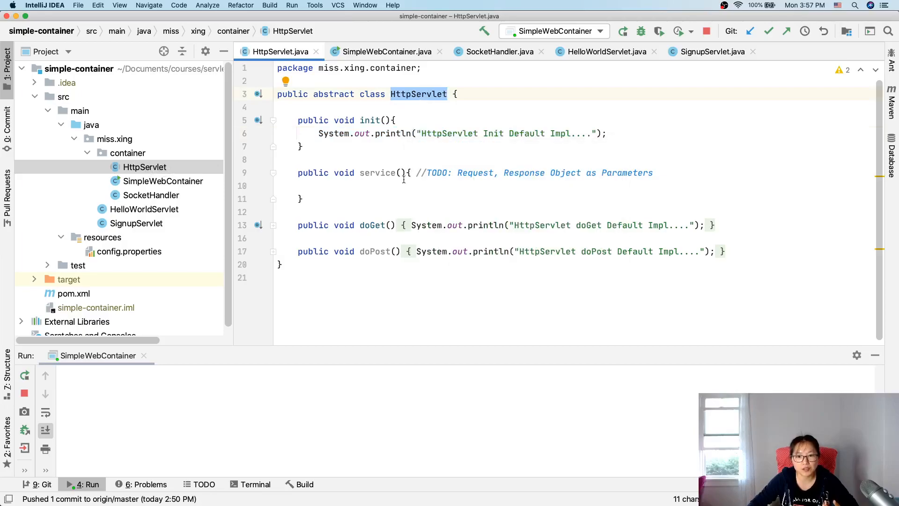
Point out the empty parameter lists of service and doPost.
{"action": "left_click", "coordinate": [403, 173]}
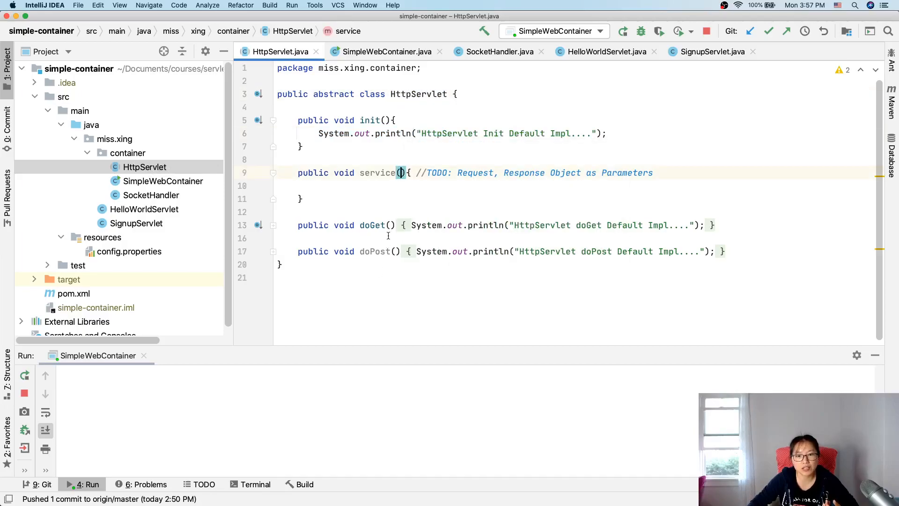
{"action": "left_click", "coordinate": [395, 251]}
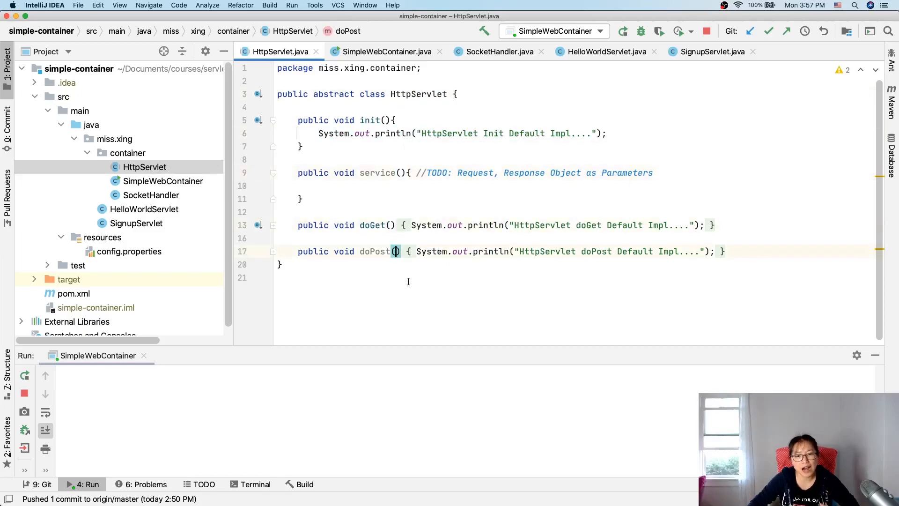
{"action": "left_click", "coordinate": [402, 173]}
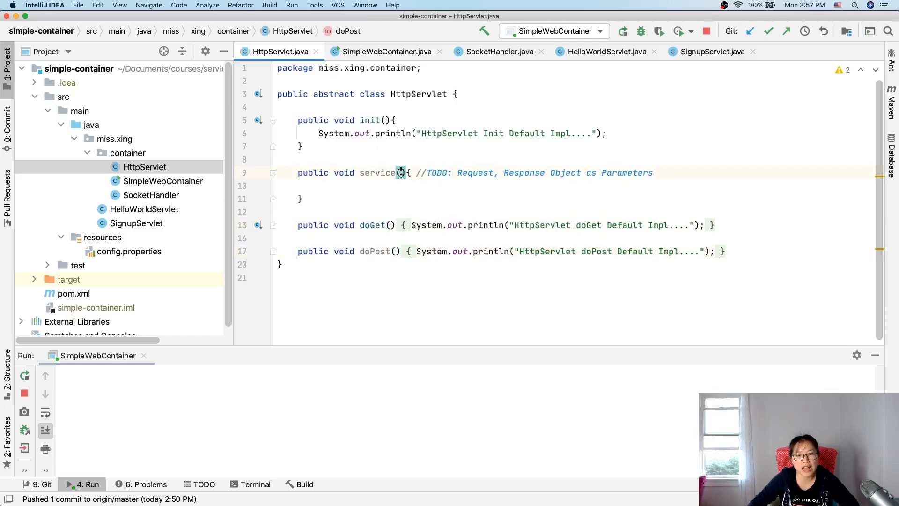
{"action": "left_click", "coordinate": [394, 251]}
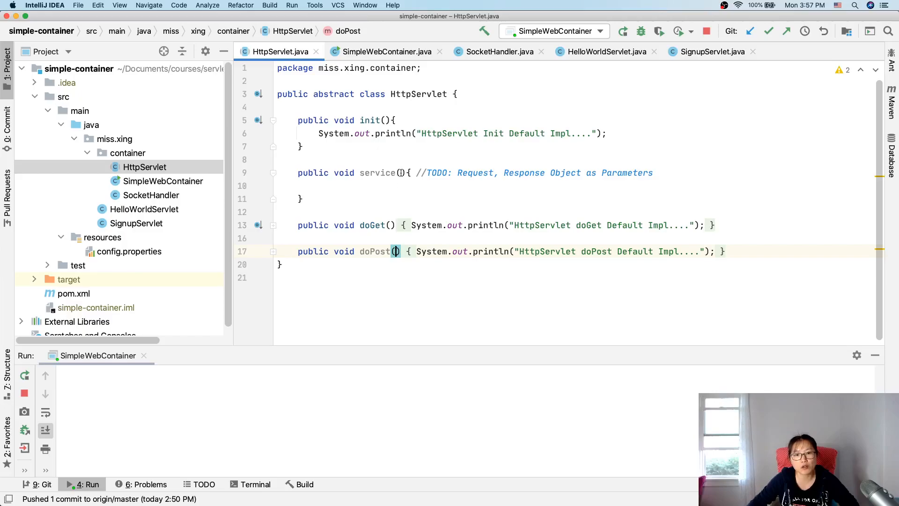
{"action": "mouse_move", "coordinate": [389, 272]}
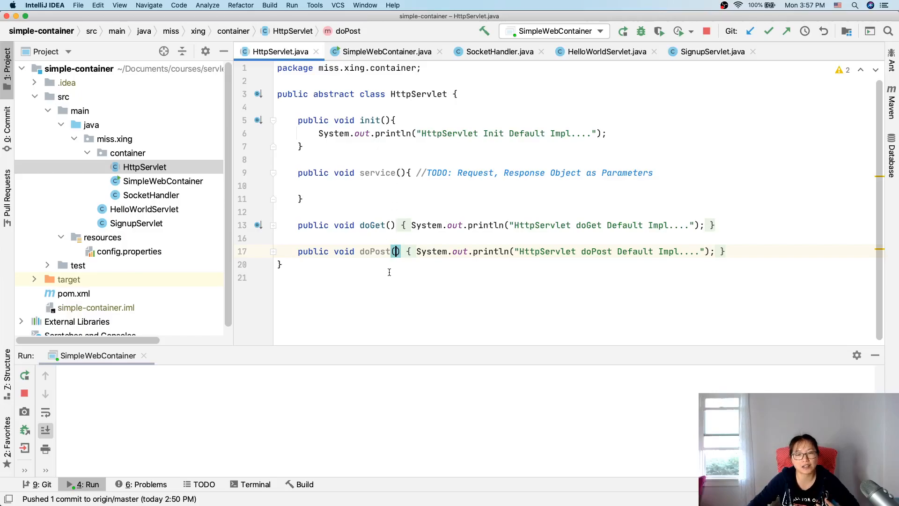
{"action": "mouse_move", "coordinate": [393, 148]}
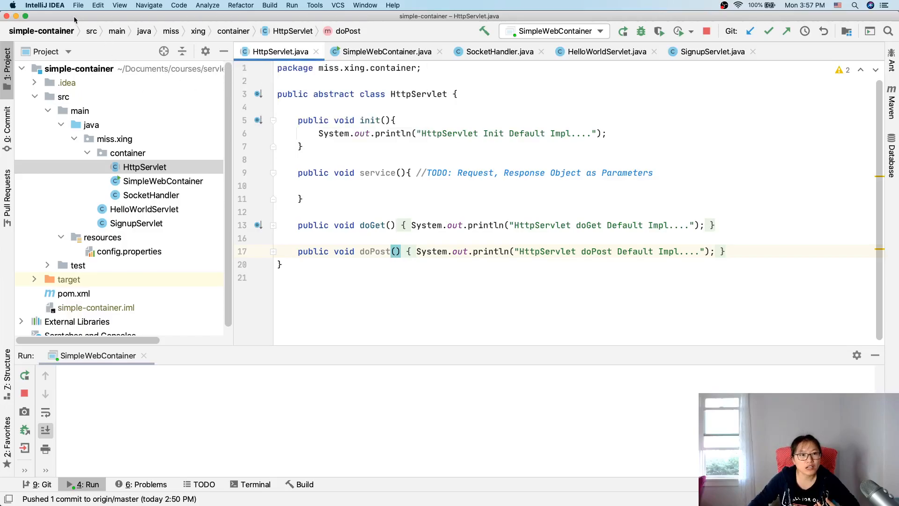
Reopen FirstServletDemo and review the service method's GET and POST branches.
{"action": "left_click", "coordinate": [78, 5]}
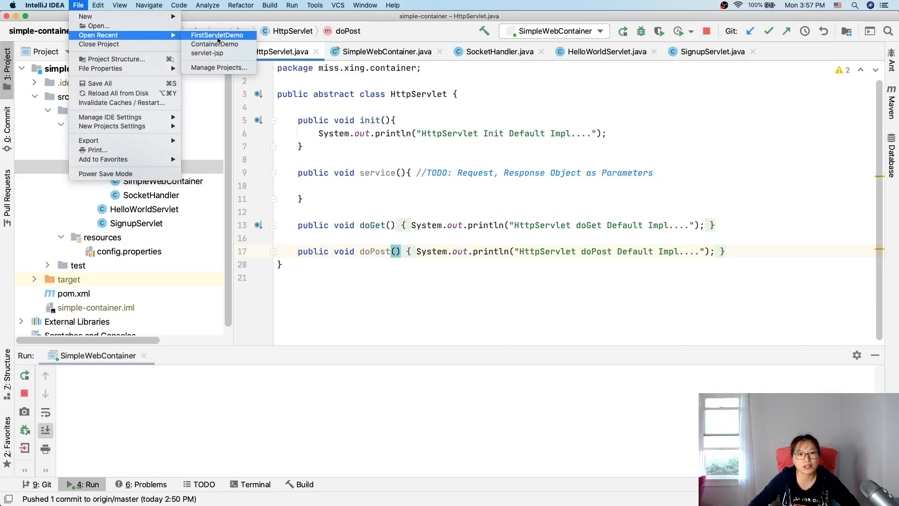
{"action": "left_click", "coordinate": [216, 34]}
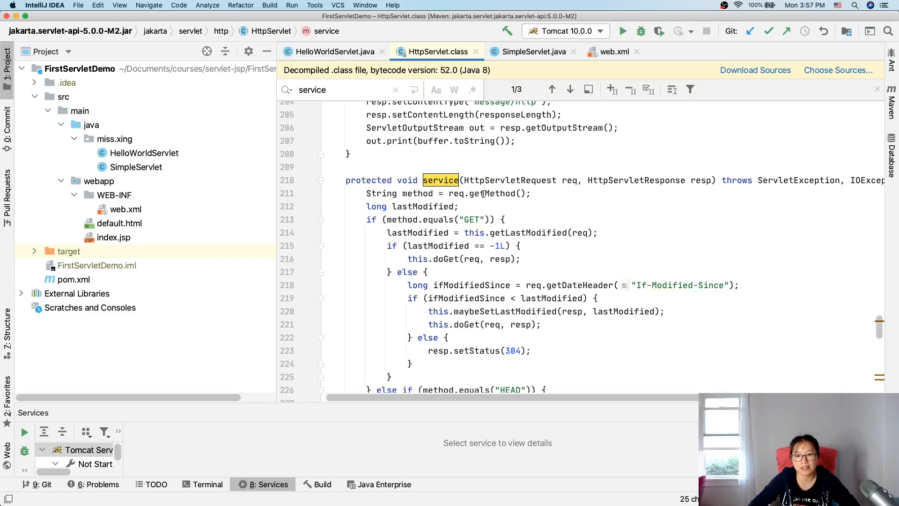
{"action": "double_click", "coordinate": [492, 193]}
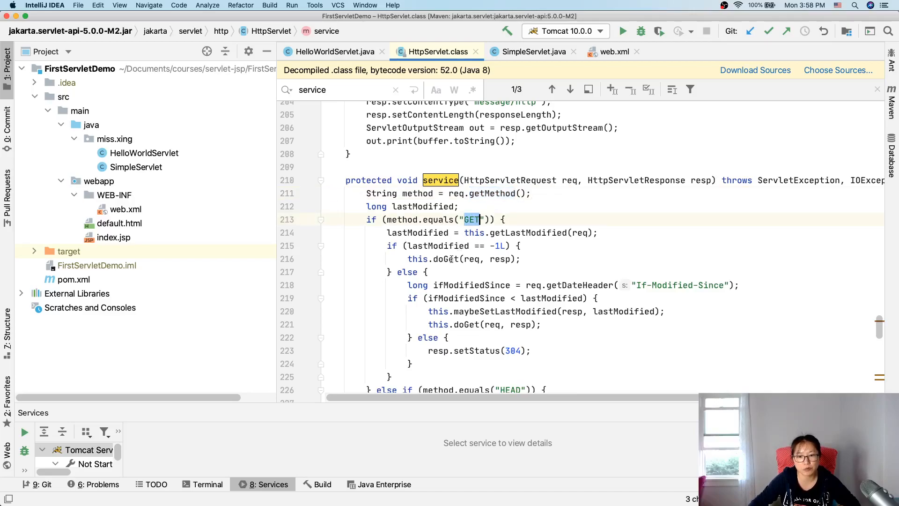
{"action": "scroll", "scroll_direction": "down", "scroll_amount": 3}
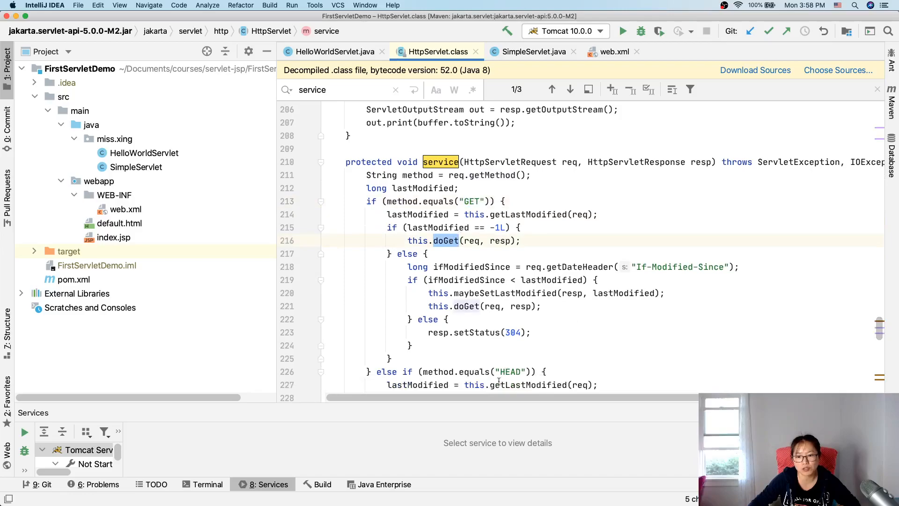
{"action": "scroll", "scroll_direction": "down", "scroll_amount": 3}
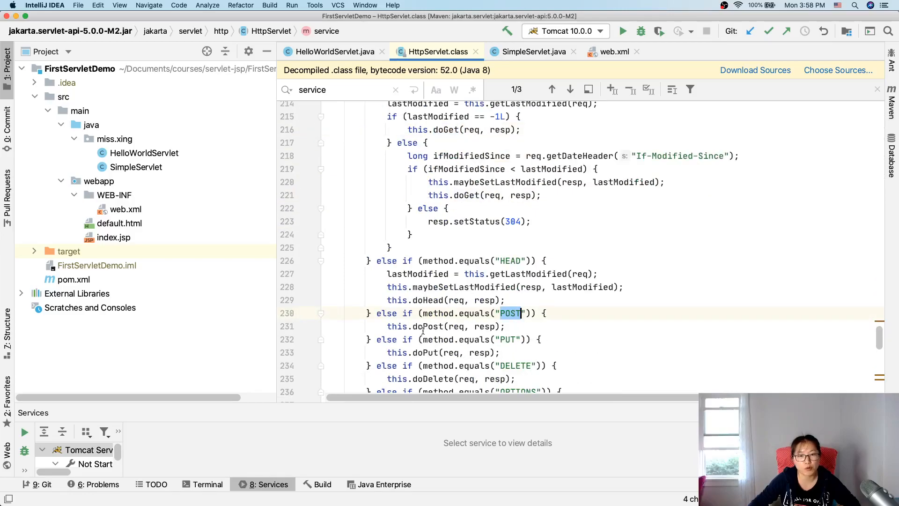
{"action": "scroll", "scroll_direction": "up", "scroll_amount": 3}
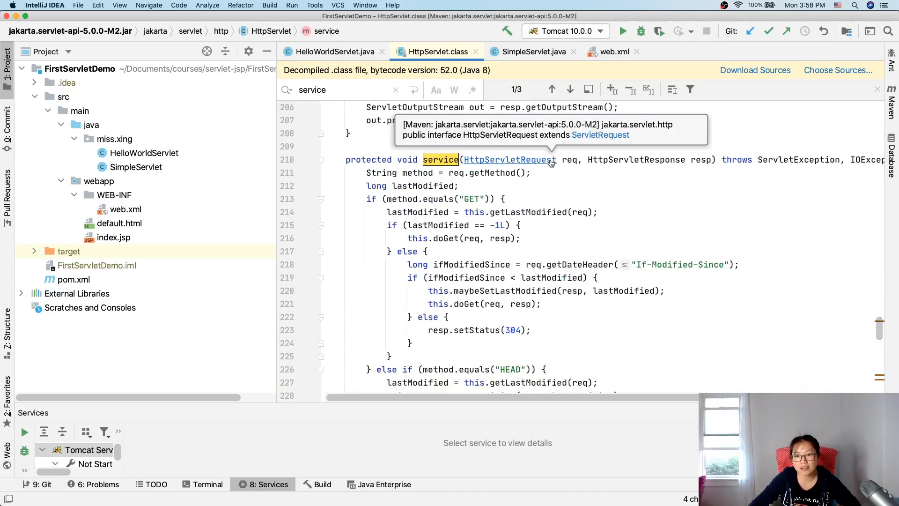
Browse HttpServletRequest's getter methods, pointing out getQueryString.
{"action": "left_click", "coordinate": [508, 160]}
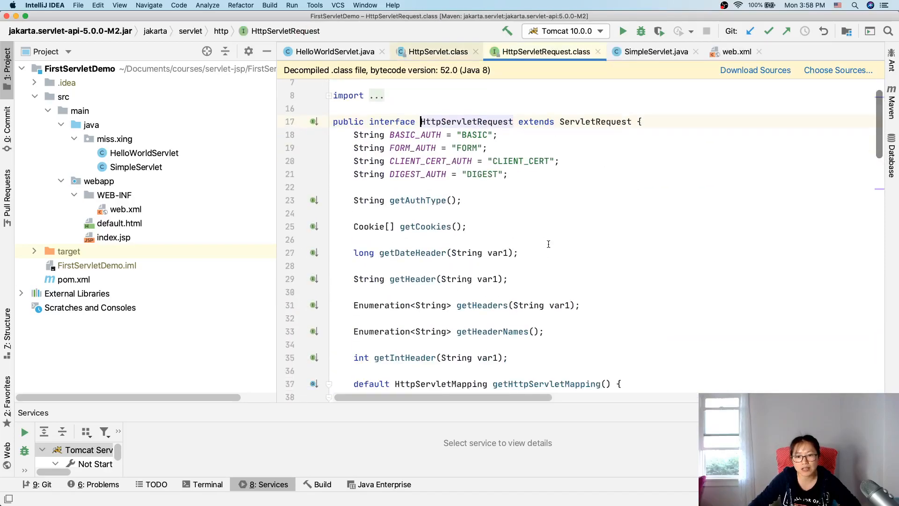
{"action": "scroll", "scroll_direction": "down", "scroll_amount": 3}
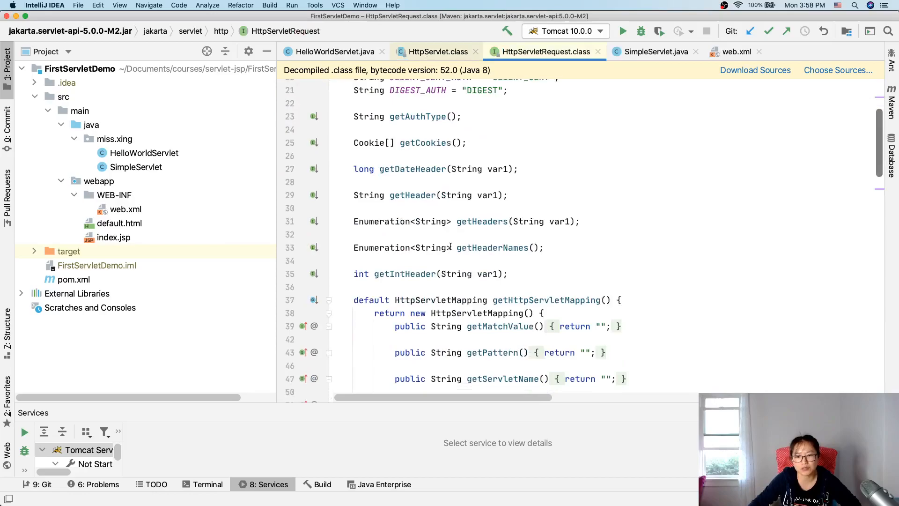
{"action": "mouse_move", "coordinate": [483, 227]}
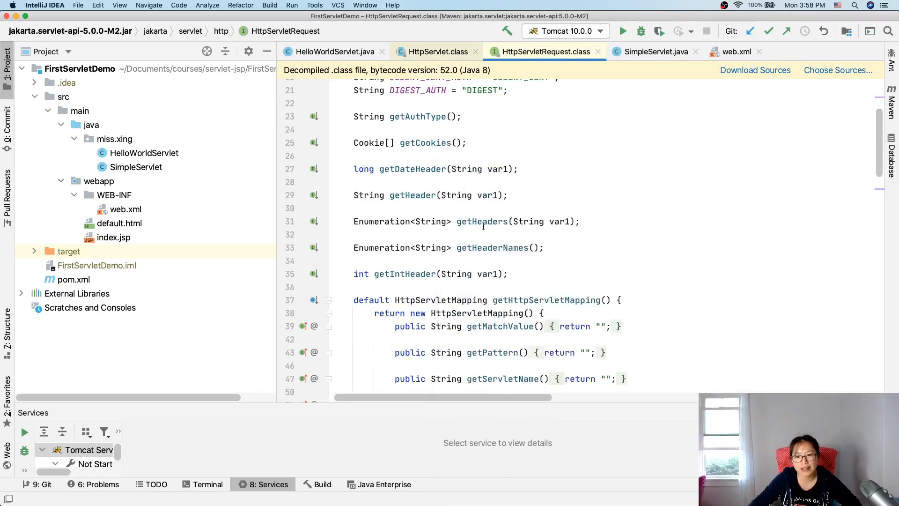
{"action": "left_click", "coordinate": [482, 221]}
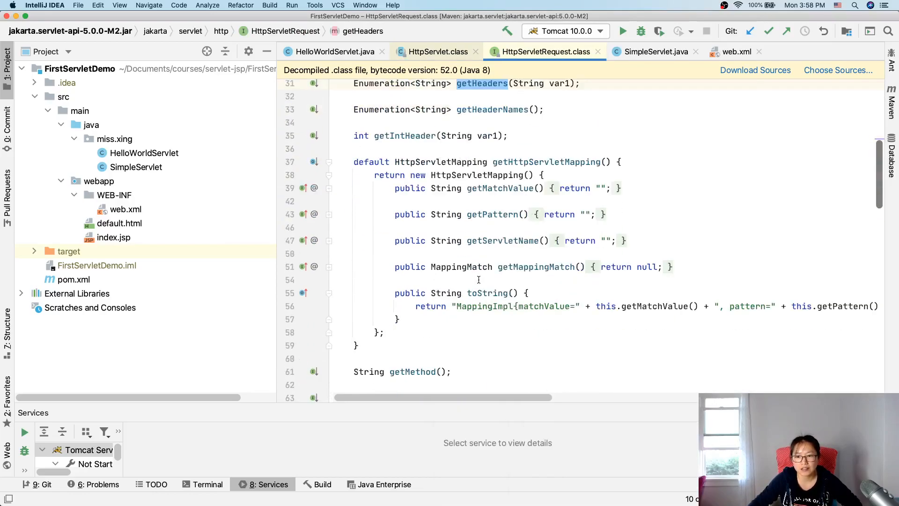
{"action": "scroll", "scroll_direction": "down", "scroll_amount": 3}
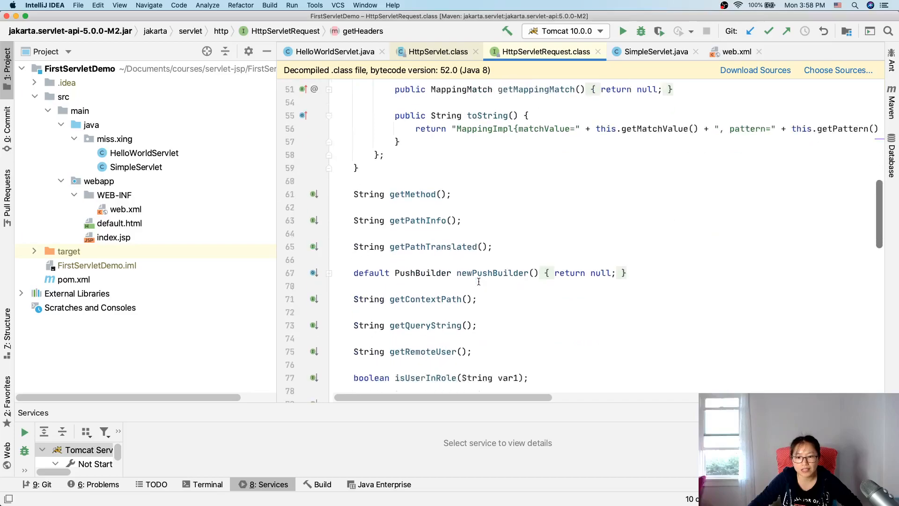
{"action": "scroll", "scroll_direction": "down", "scroll_amount": 3}
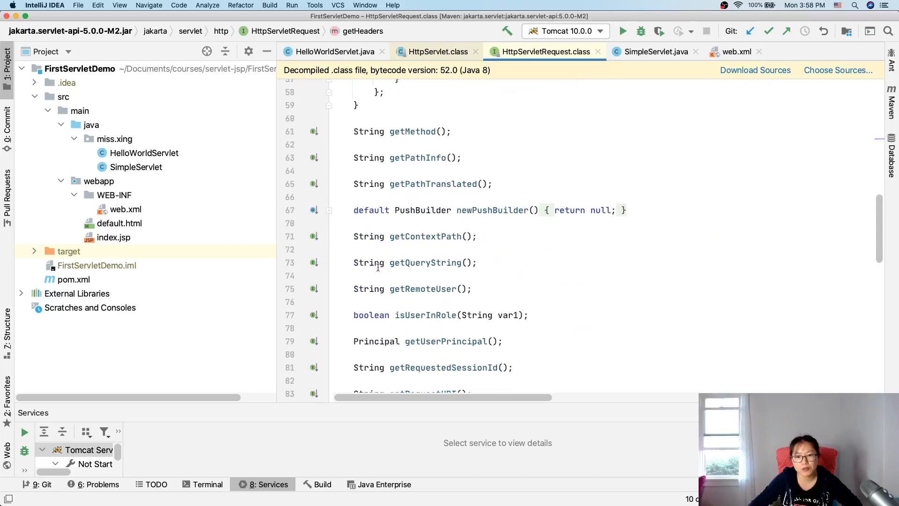
{"action": "double_click", "coordinate": [423, 262]}
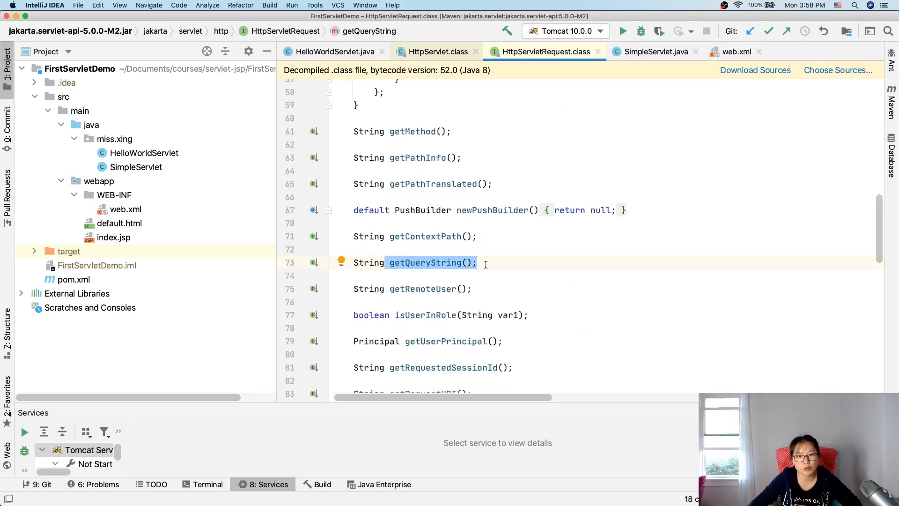
Scan the rest of HttpServletRequest, select all, then switch over to the OneNote notes.
{"action": "scroll", "scroll_direction": "down", "scroll_amount": 3}
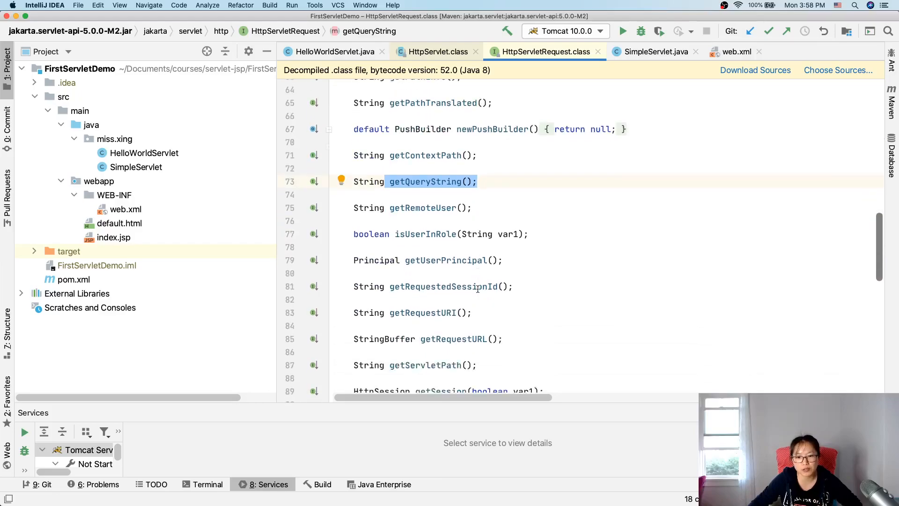
{"action": "scroll", "scroll_direction": "down", "scroll_amount": 3}
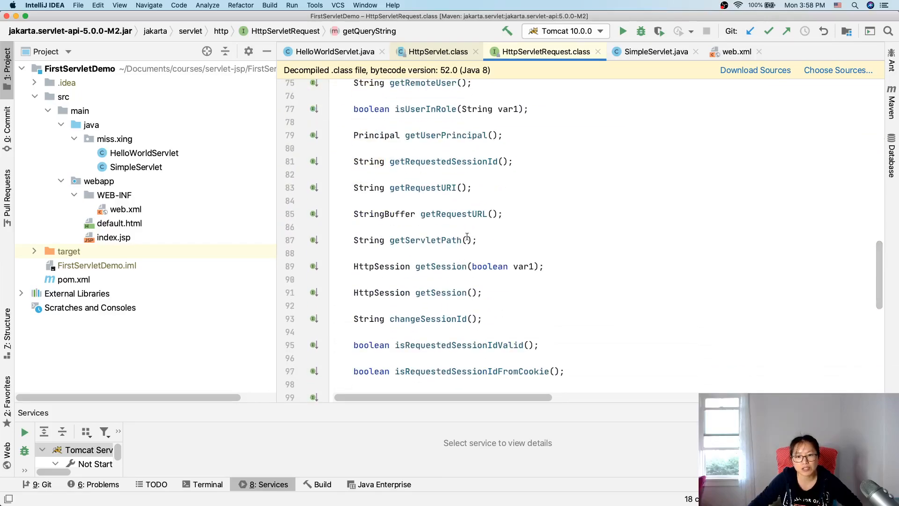
{"action": "scroll", "scroll_direction": "down", "scroll_amount": 3}
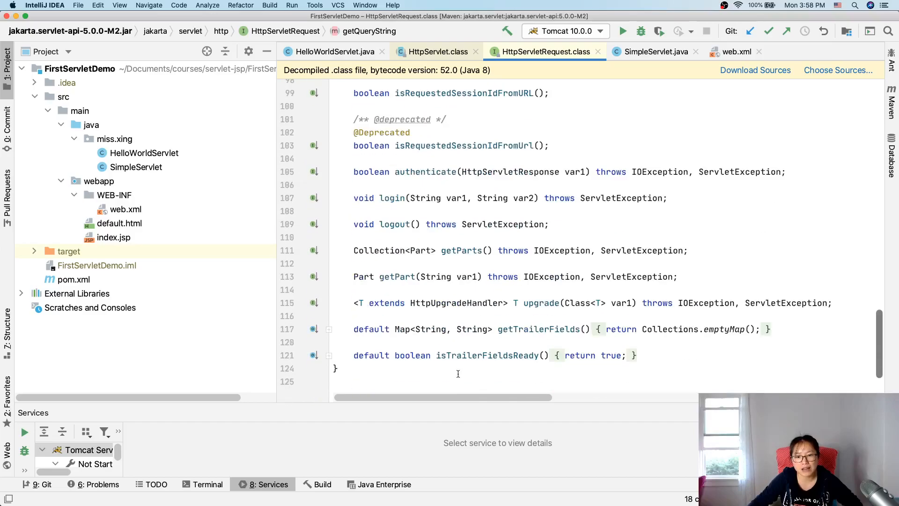
{"action": "mouse_move", "coordinate": [512, 347]}
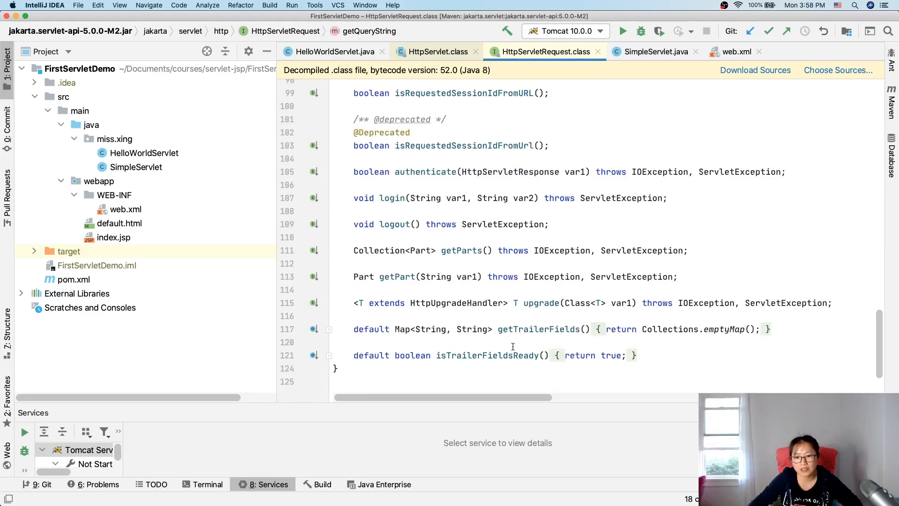
{"action": "scroll", "scroll_direction": "up", "scroll_amount": 3}
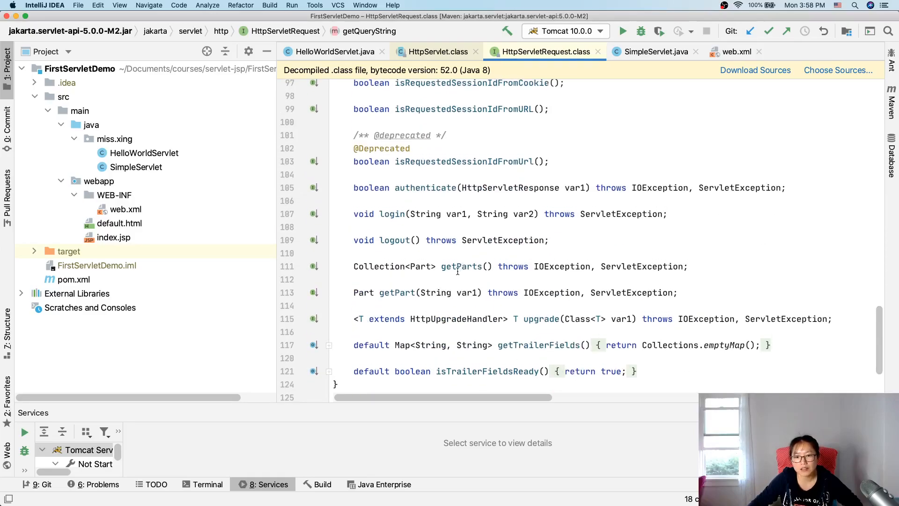
{"action": "scroll", "scroll_direction": "up", "scroll_amount": 3}
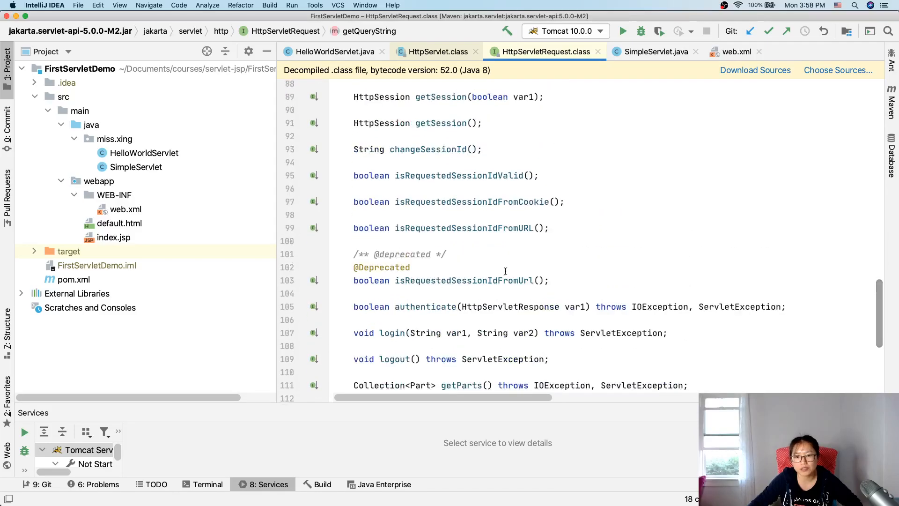
{"action": "scroll", "scroll_direction": "up", "scroll_amount": 3}
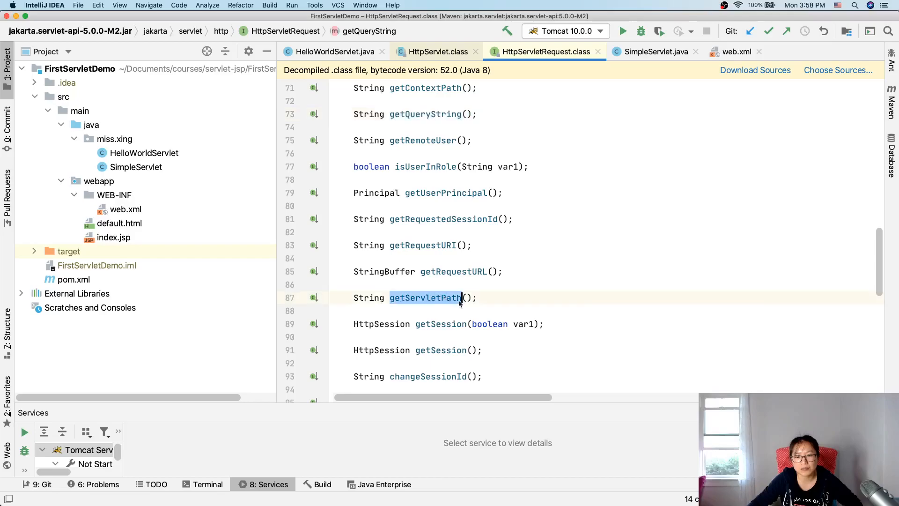
{"action": "key", "text": "cmd+a"}
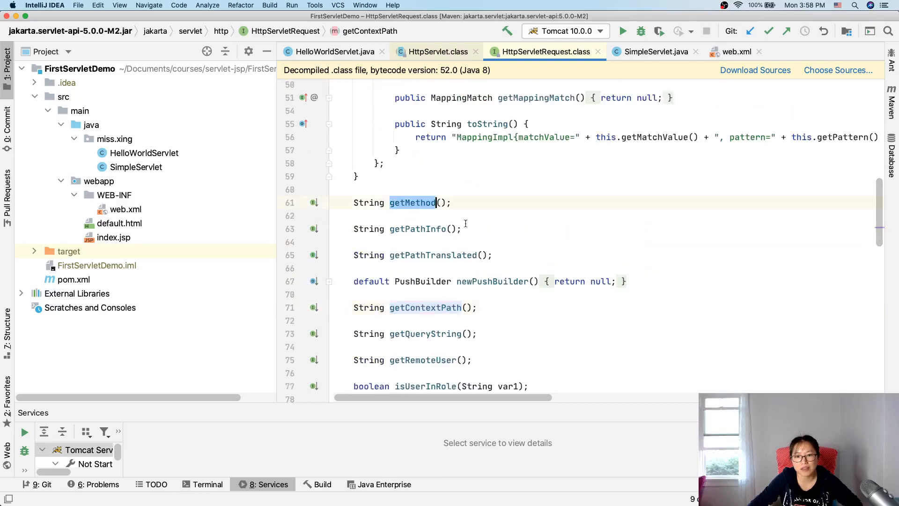
{"action": "scroll", "scroll_direction": "up", "scroll_amount": 3}
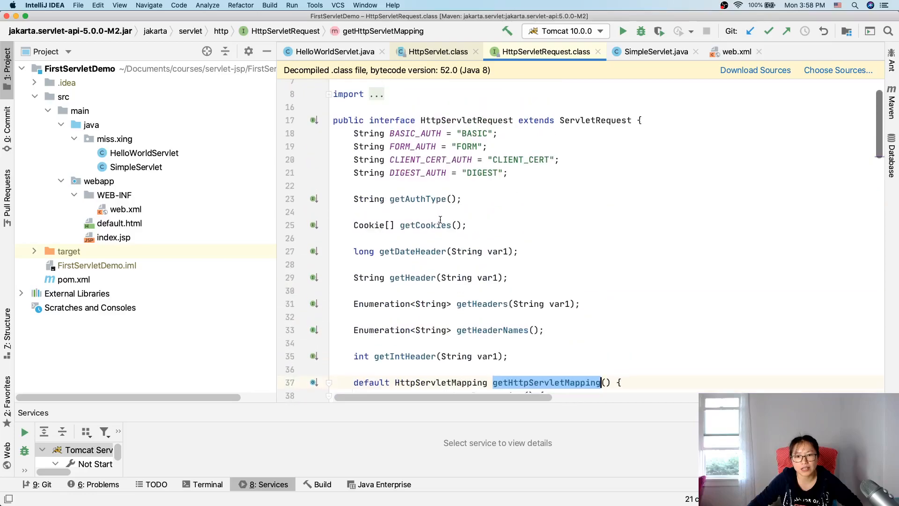
{"action": "mouse_move", "coordinate": [543, 113]}
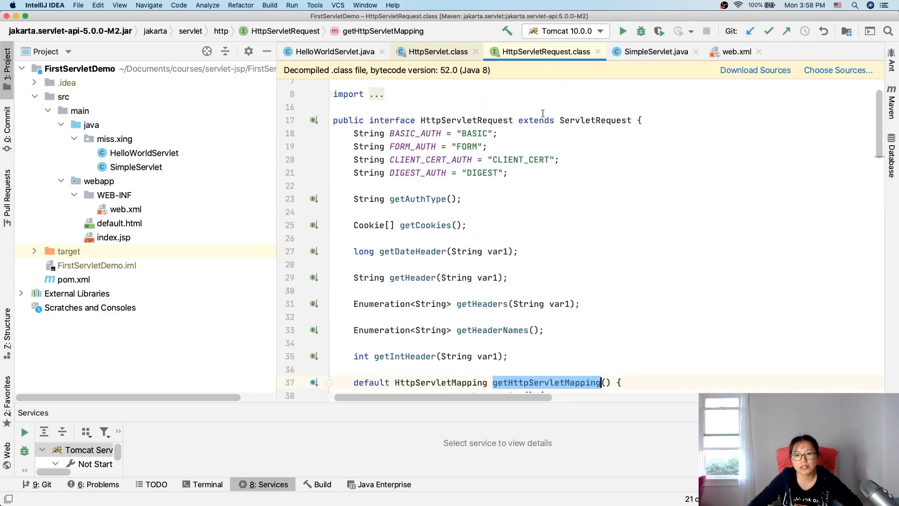
{"action": "mouse_move", "coordinate": [594, 68]}
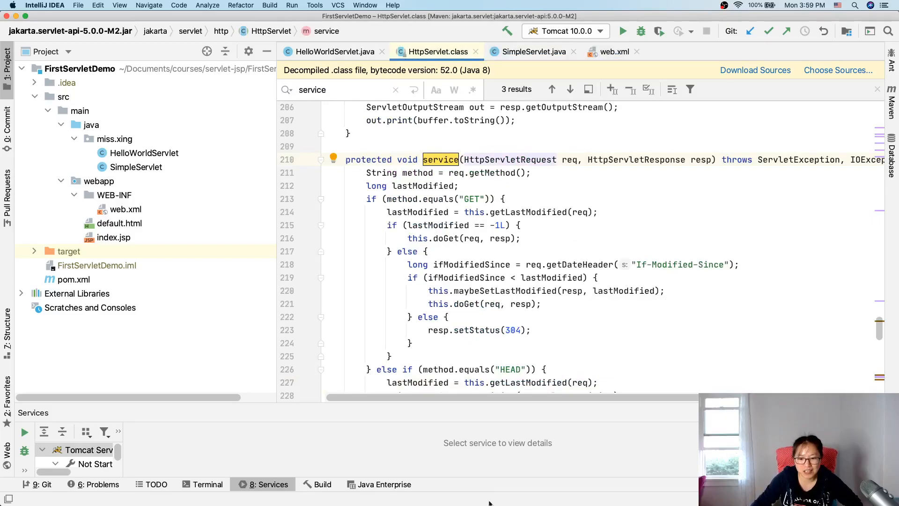
{"action": "mouse_move", "coordinate": [489, 502]}
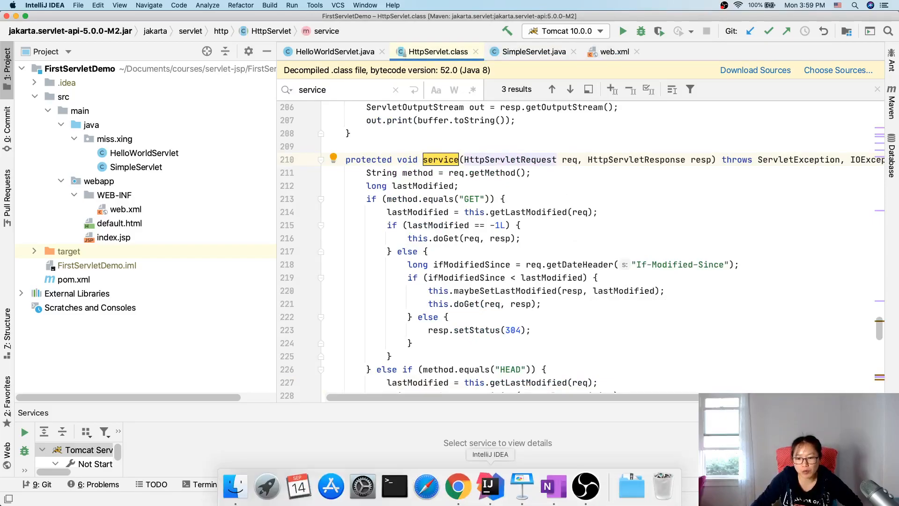
{"action": "left_click", "coordinate": [553, 487]}
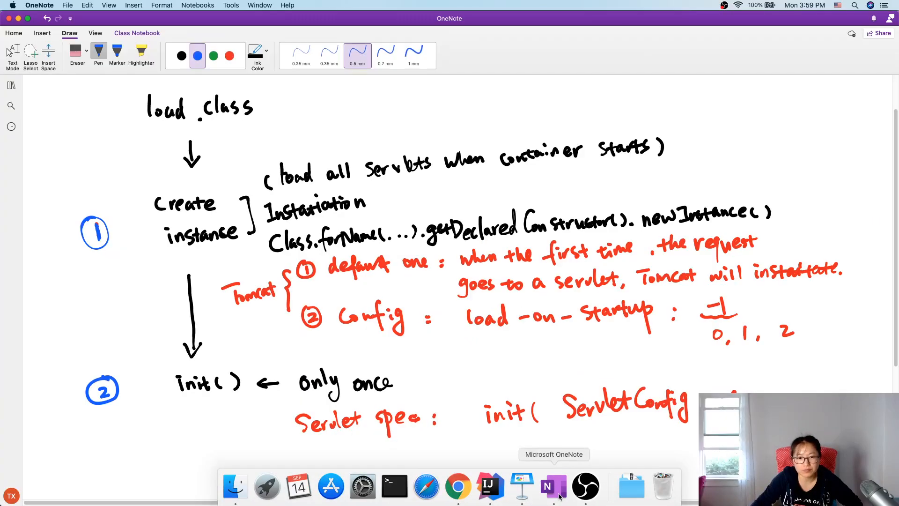
Add a new page to the section and title it 'Request Object'.
{"action": "left_click", "coordinate": [10, 85]}
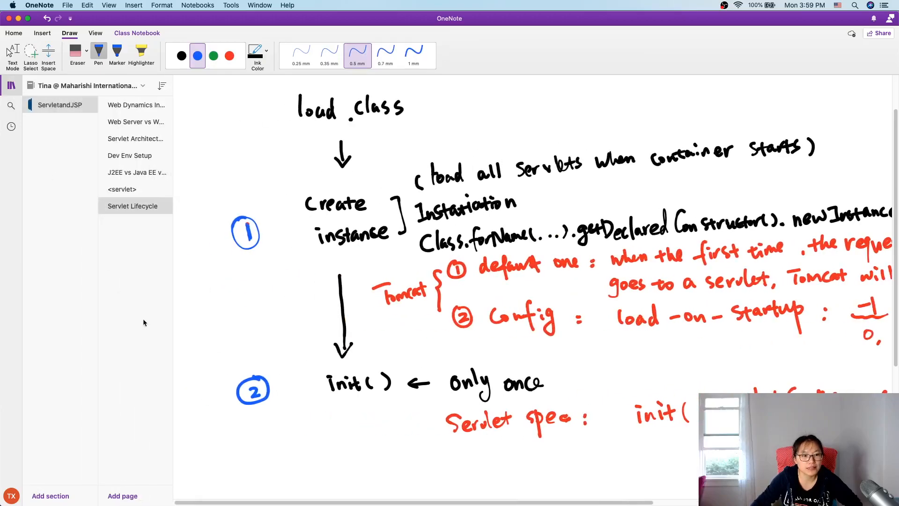
{"action": "left_click", "coordinate": [122, 495]}
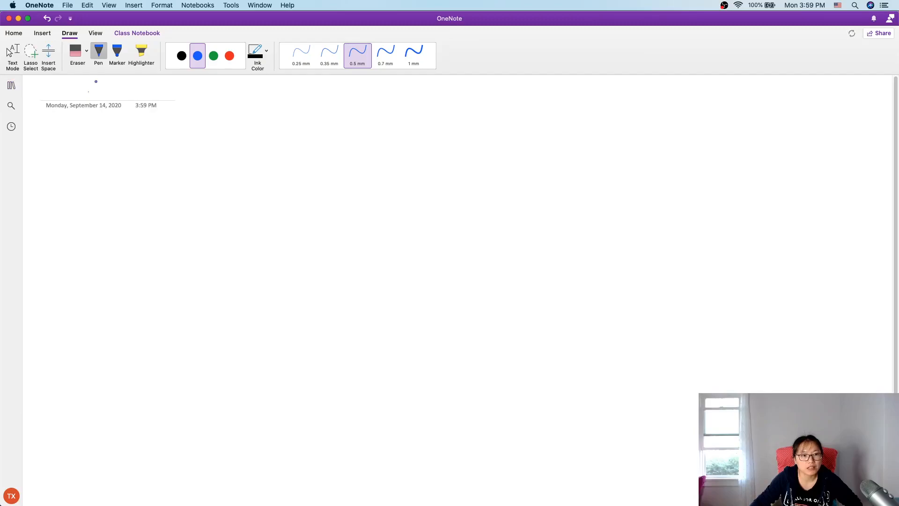
{"action": "left_click", "coordinate": [12, 56]}
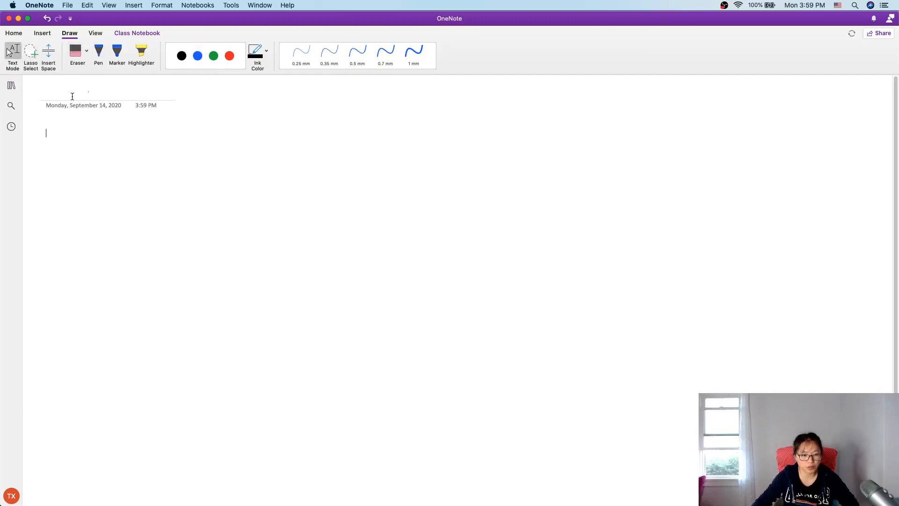
{"action": "type", "text": "Request Object"}
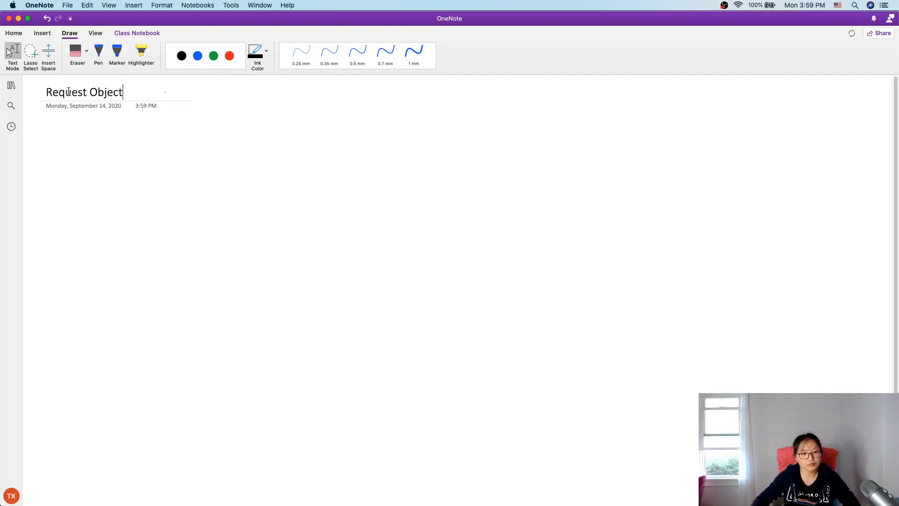
{"action": "mouse_move", "coordinate": [254, 187]}
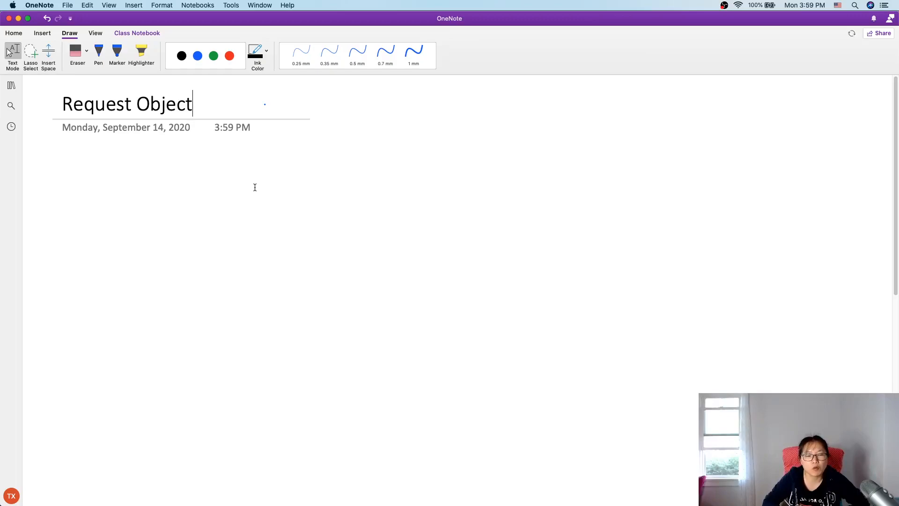
Handwrite the heading 'Request' in black pen ink.
{"action": "left_click", "coordinate": [180, 55]}
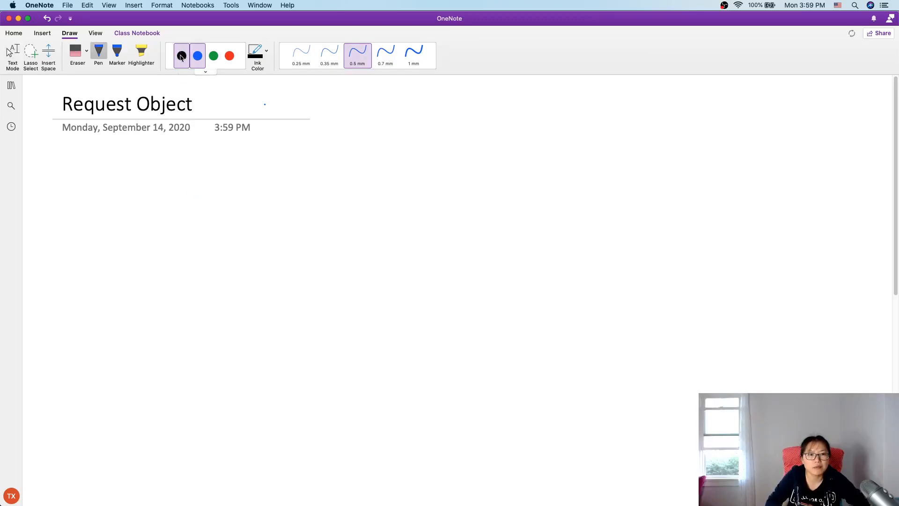
{"action": "left_click", "coordinate": [198, 55]}
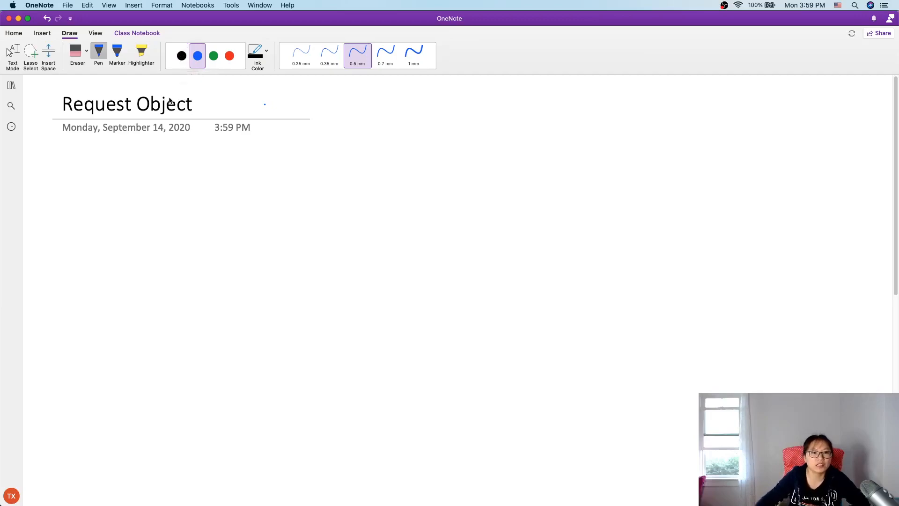
{"action": "left_click", "coordinate": [182, 55]}
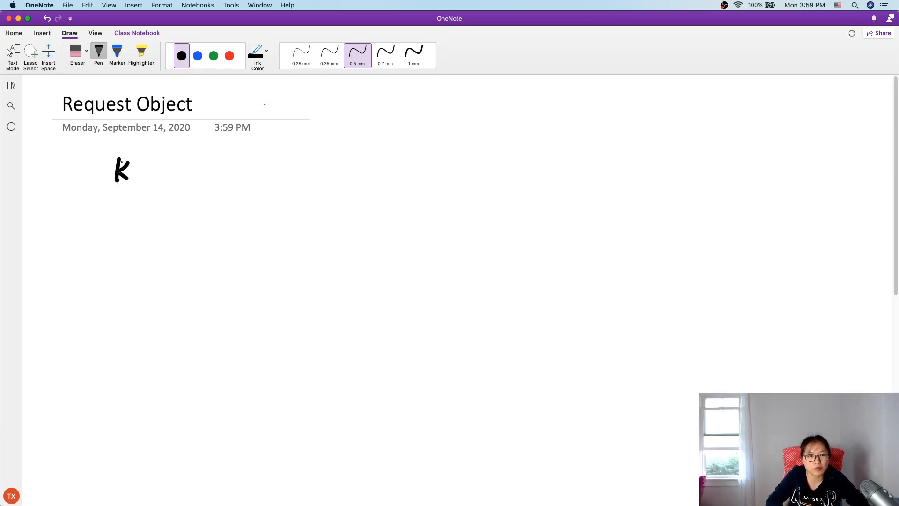
{"action": "left_click_drag", "start_coordinate": [124, 169], "coordinate": [166, 178]}
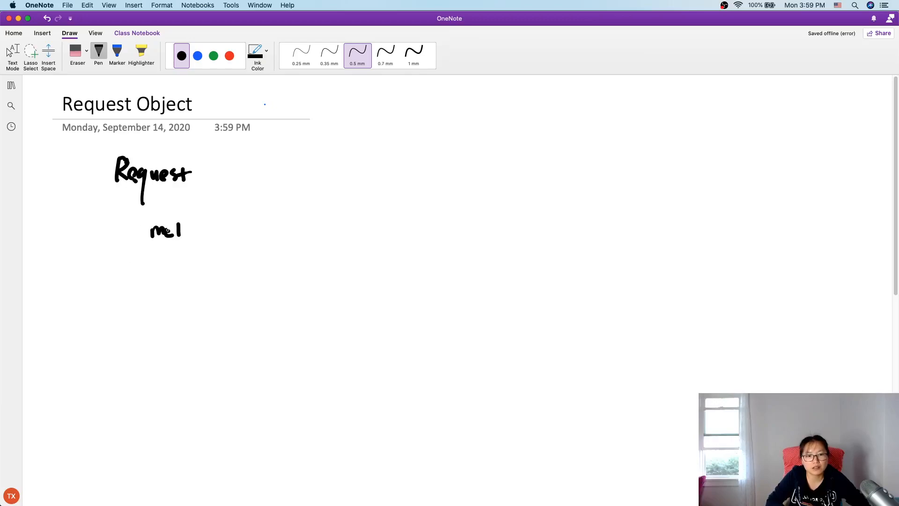
Write 'method' beneath it in the fine 0.35 mm stroke.
{"action": "left_click", "coordinate": [301, 55]}
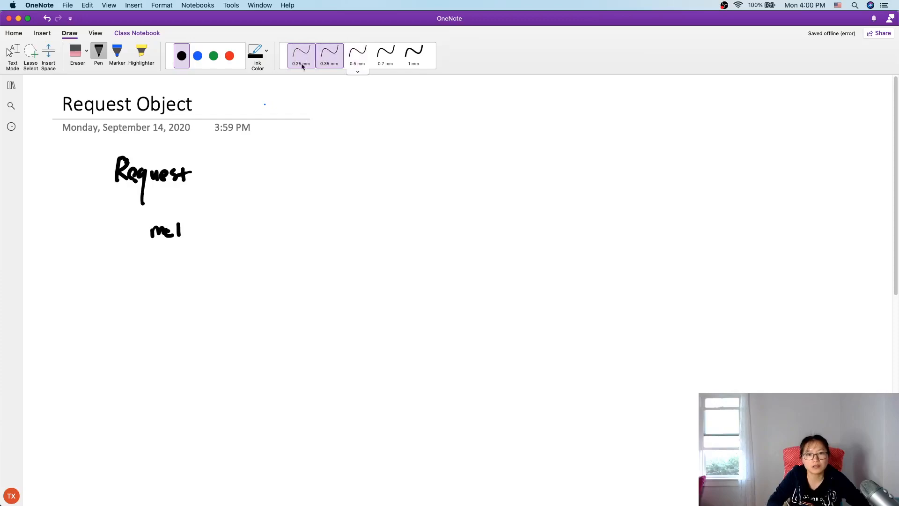
{"action": "left_click", "coordinate": [330, 56]}
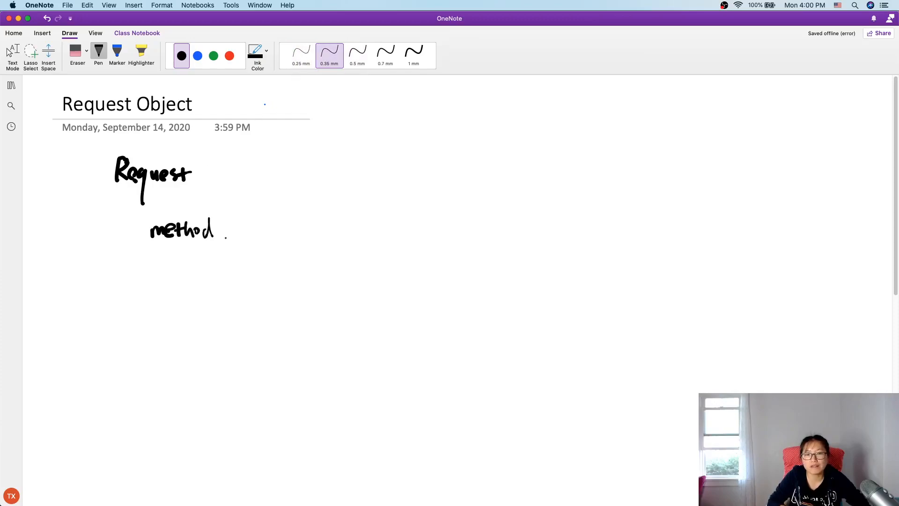
{"action": "left_click_drag", "start_coordinate": [229, 230], "coordinate": [267, 221]}
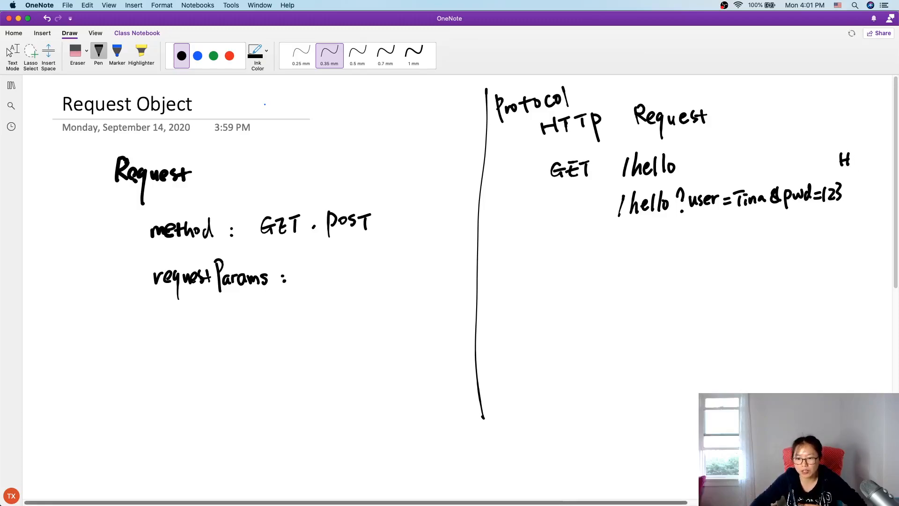
{"action": "mouse_move", "coordinate": [489, 487]}
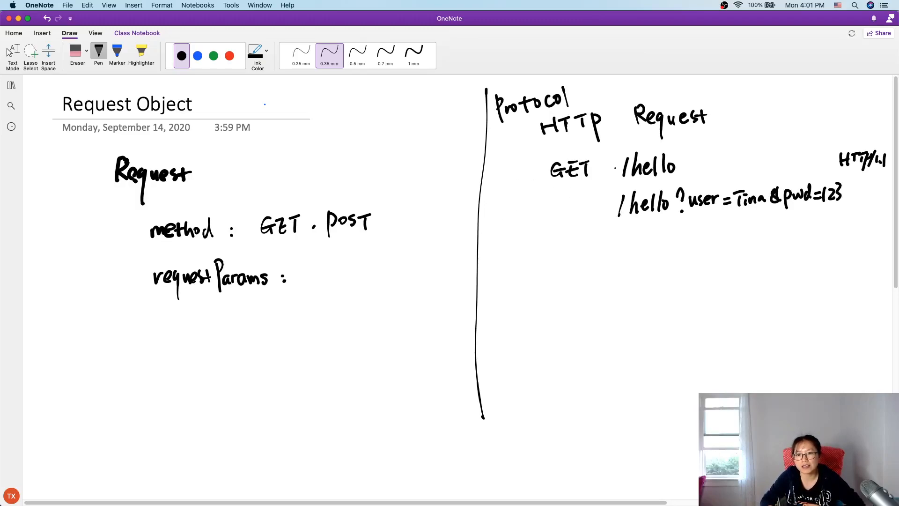
Write host and Accept header lines with continuation dots, then pick red ink.
{"action": "left_click", "coordinate": [558, 246]}
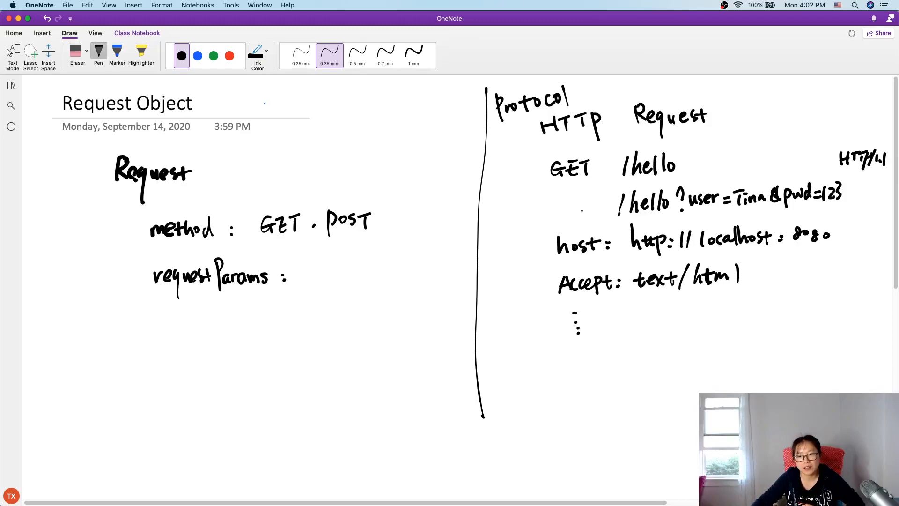
{"action": "left_click", "coordinate": [228, 56]}
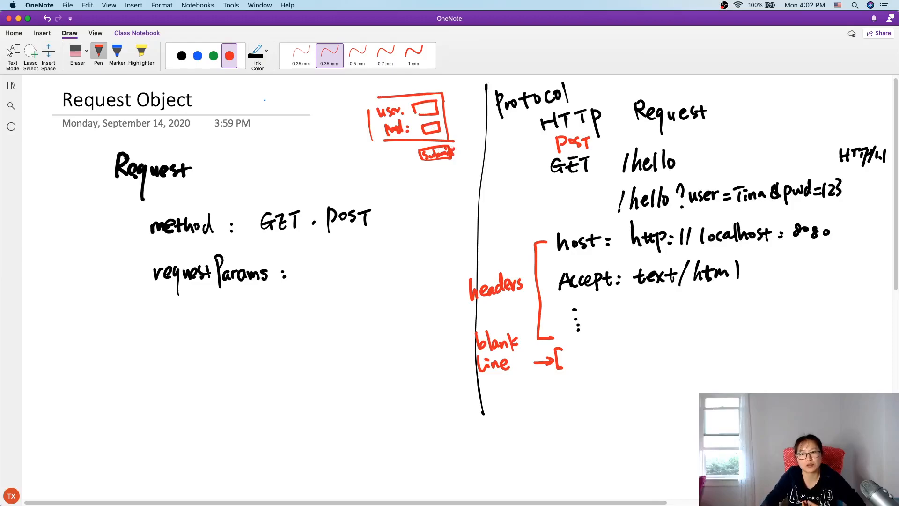
Write the red POST, login-form sketch, headers bracket, blank-line and body labels on the HTTP diagram.
{"action": "left_click", "coordinate": [595, 353]}
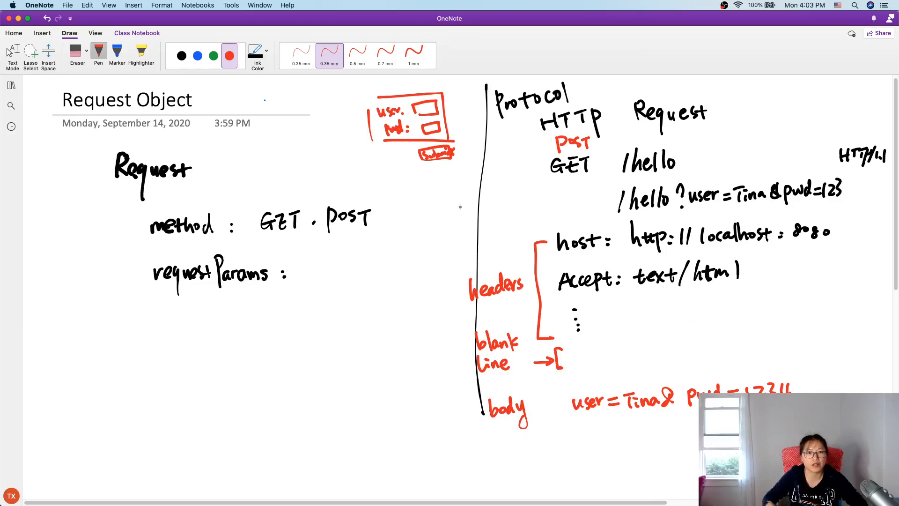
Underline requestParams in black, then note in blue 'query string', 'body', 'Map<String, String>' and tag both diagram parts.
{"action": "left_click", "coordinate": [180, 56]}
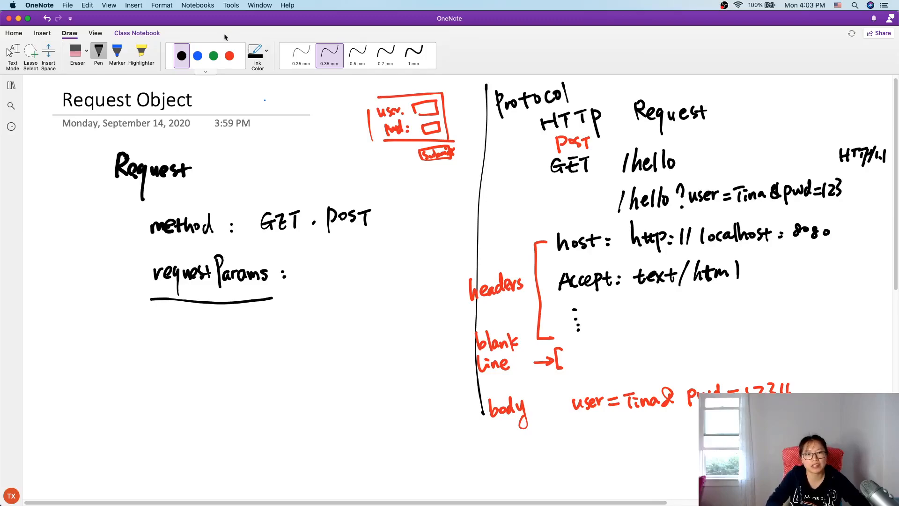
{"action": "left_click", "coordinate": [198, 55]}
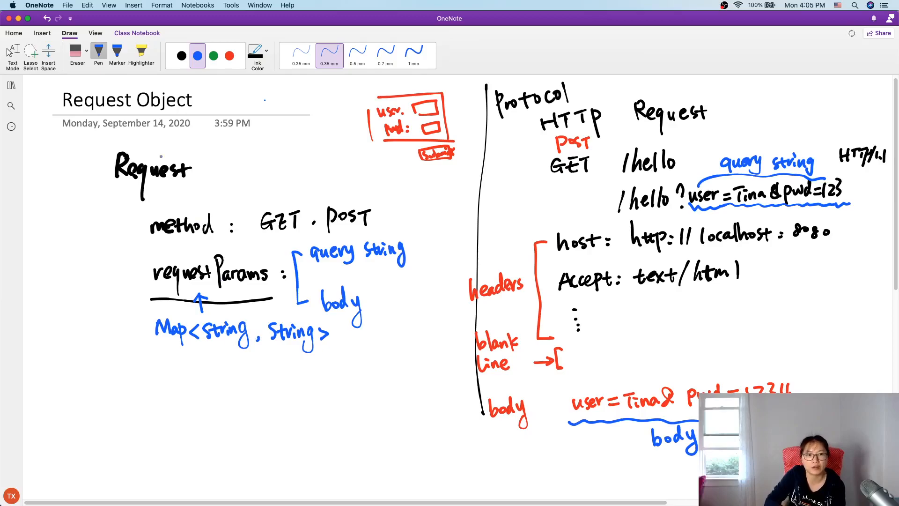
{"action": "left_click", "coordinate": [181, 55]}
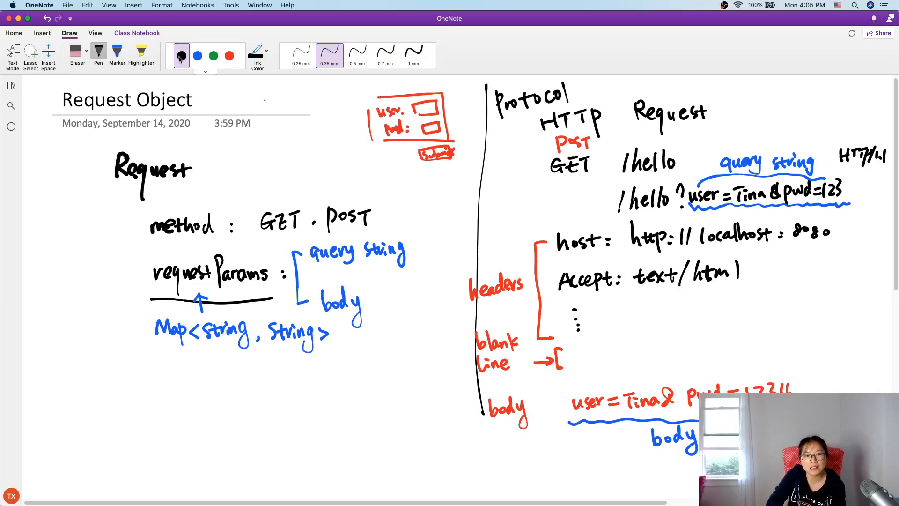
Box both /hello request paths in green on the HTTP sketch, then return to black ink.
{"action": "left_click", "coordinate": [181, 56]}
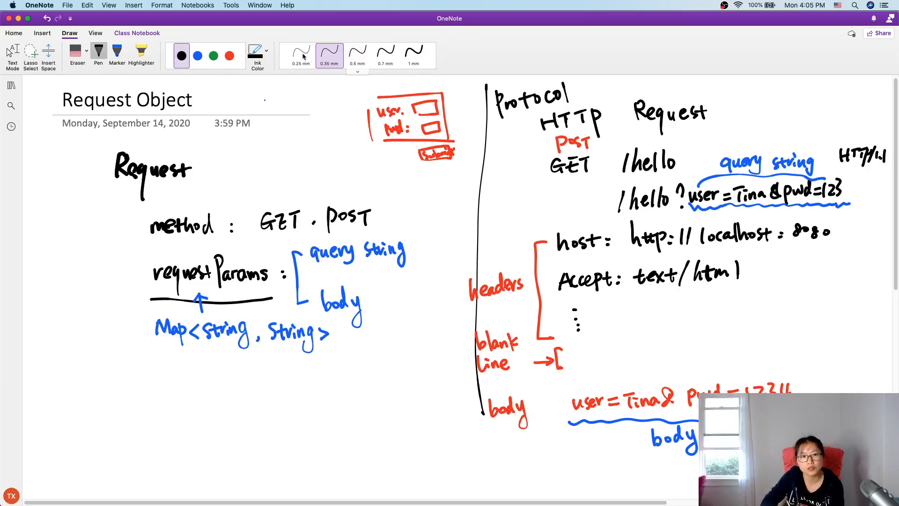
{"action": "left_click", "coordinate": [213, 56]}
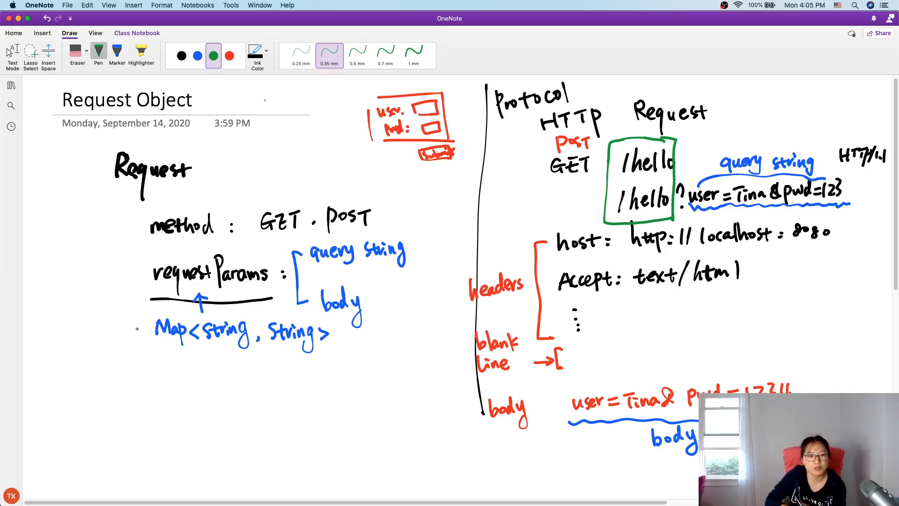
{"action": "left_click", "coordinate": [181, 56]}
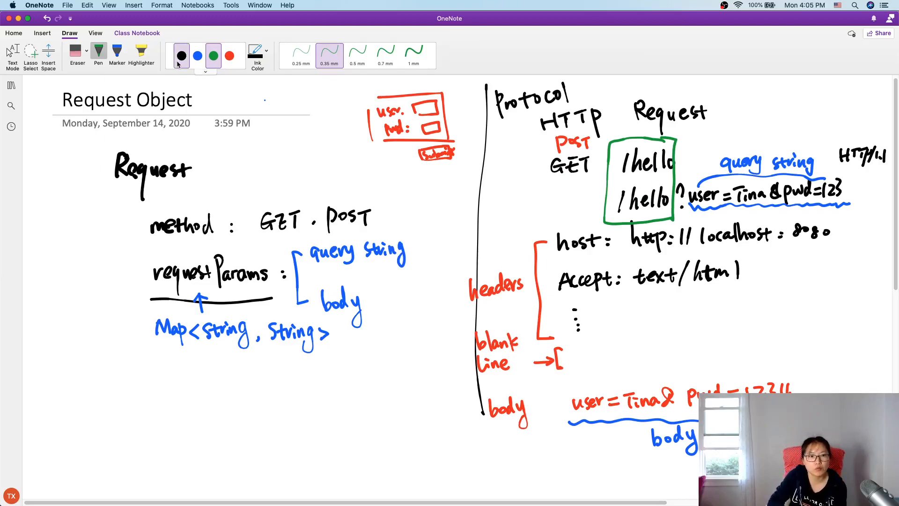
Write 'path : /hello' in black under requestParams and highlight the red headers label in yellow.
{"action": "left_click", "coordinate": [160, 381]}
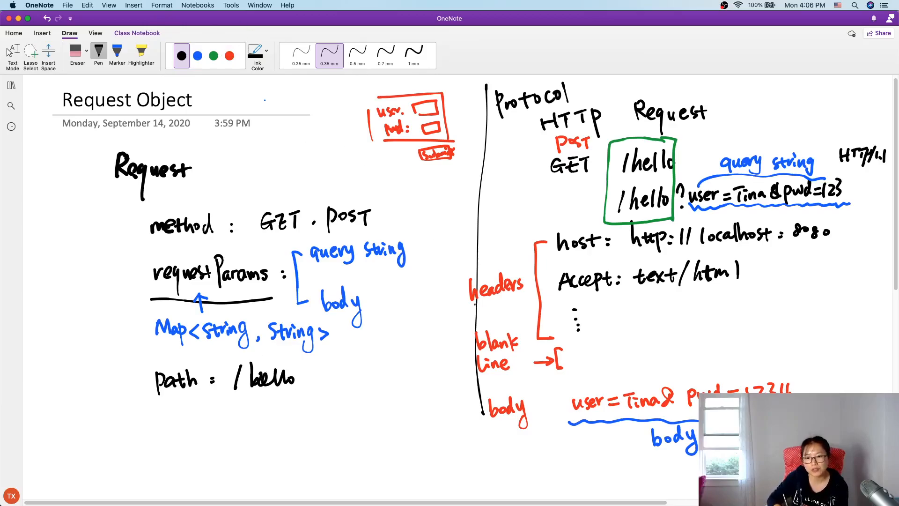
{"action": "left_click", "coordinate": [140, 52]}
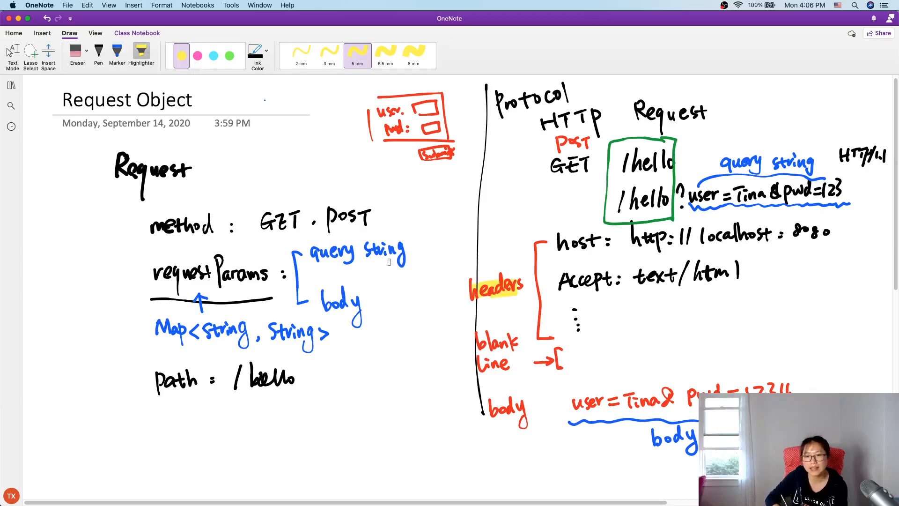
Write 'headers : Map<String, String>' in black beneath path and mark a short stroke under the Request heading.
{"action": "left_click", "coordinate": [97, 52]}
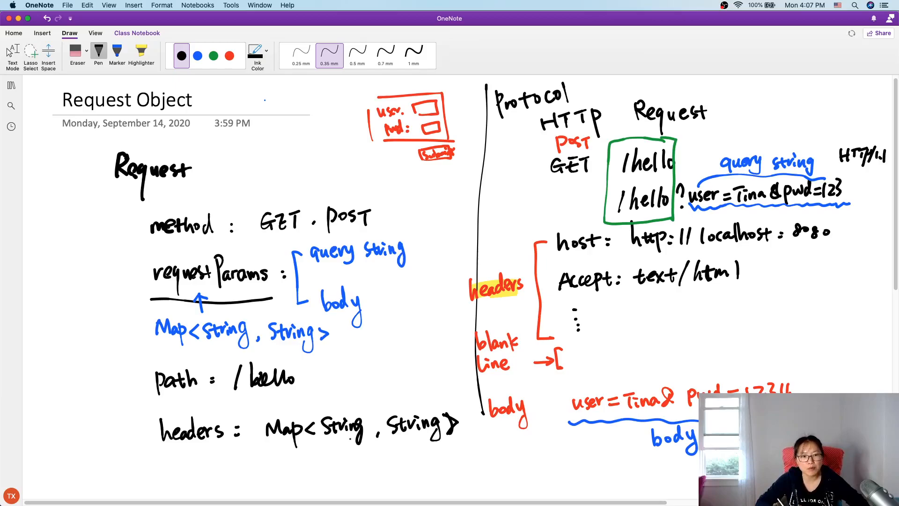
{"action": "left_click_drag", "start_coordinate": [106, 189], "coordinate": [133, 186]}
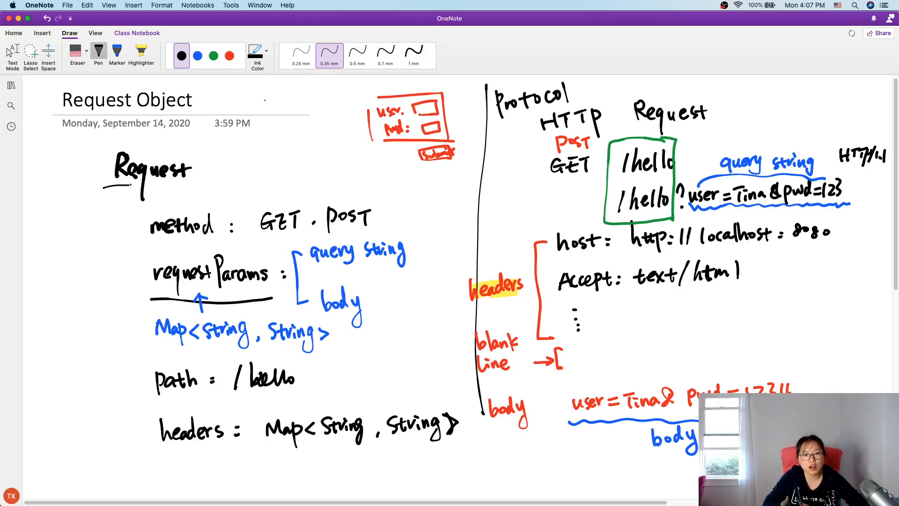